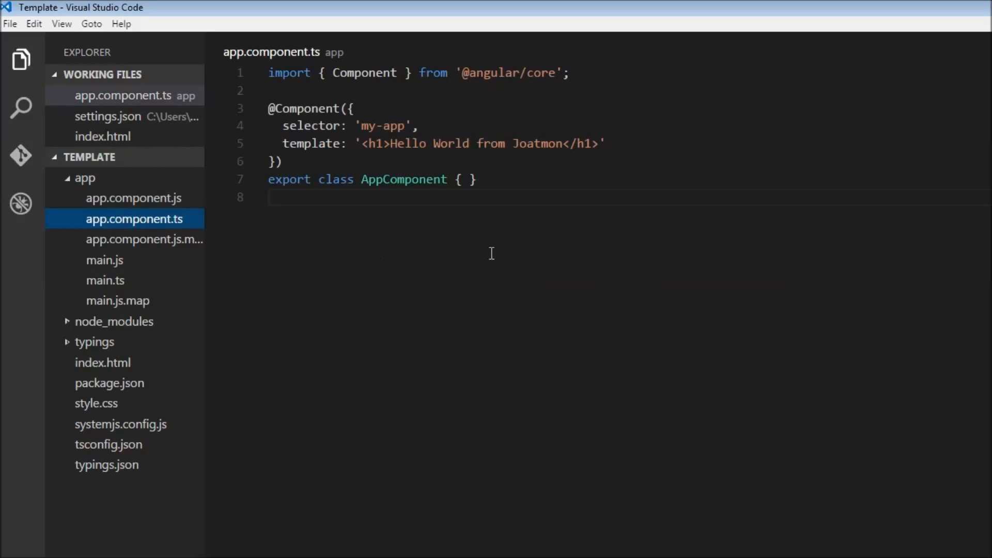
pyautogui.moveTo(506, 247)
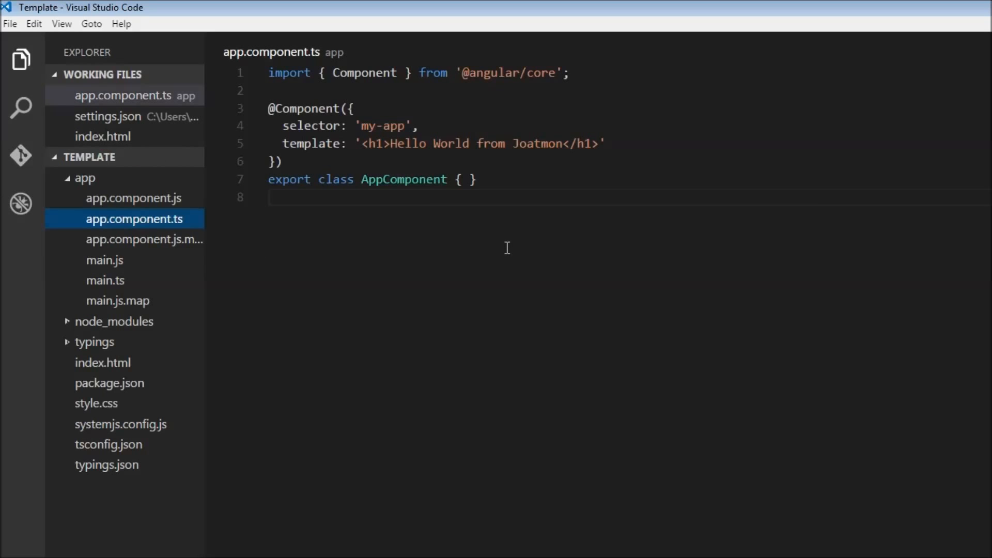
pyautogui.moveTo(349, 396)
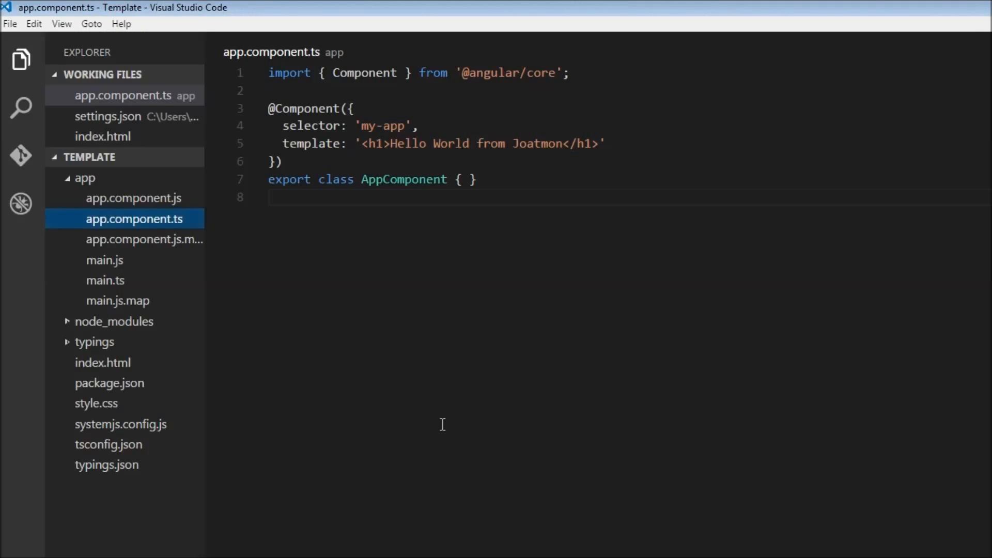
pyautogui.moveTo(447, 415)
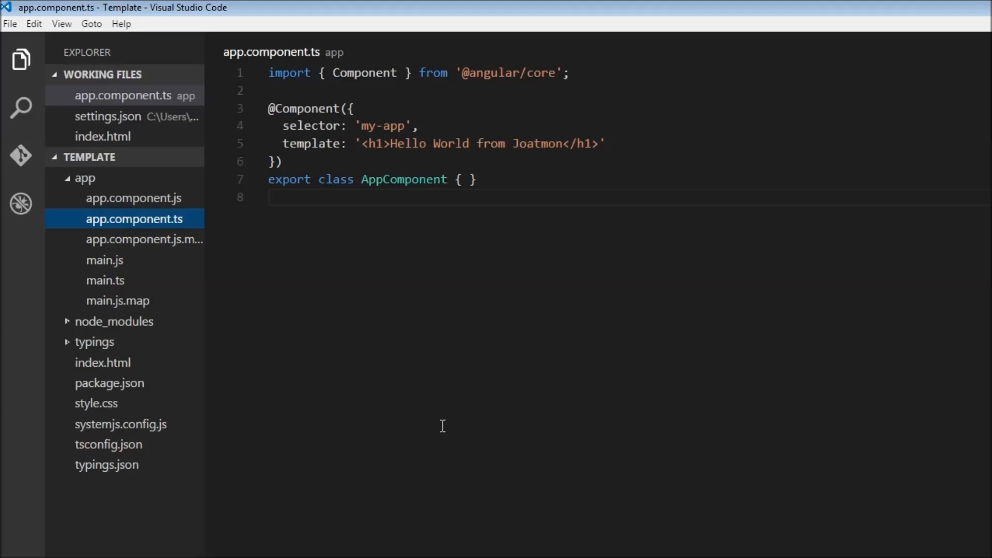
pyautogui.moveTo(447, 418)
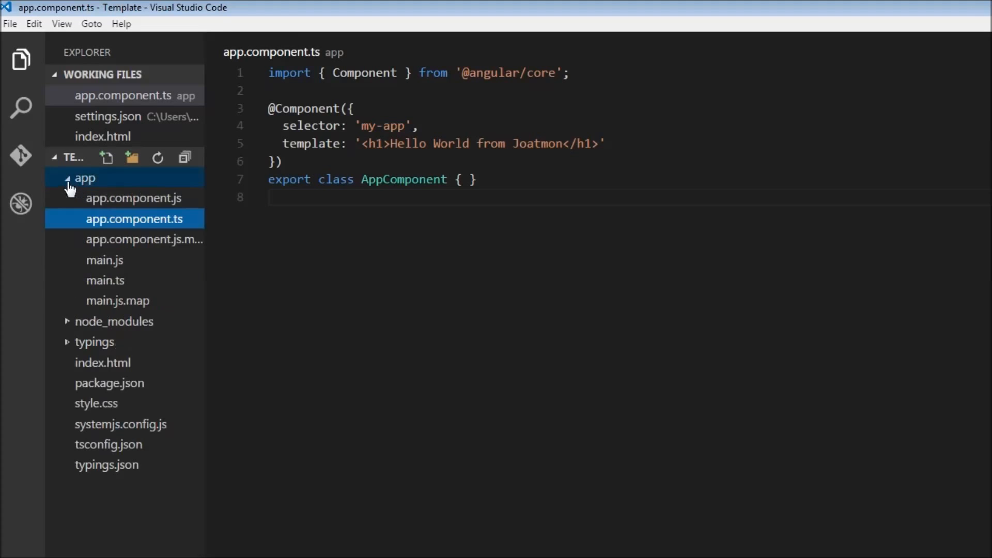
pyautogui.moveTo(120, 181)
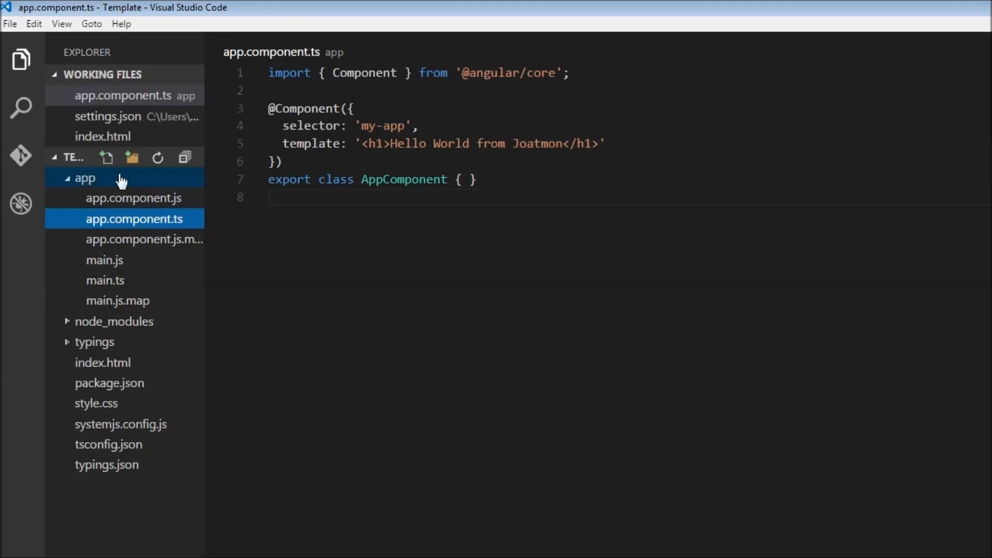
pyautogui.moveTo(113, 176)
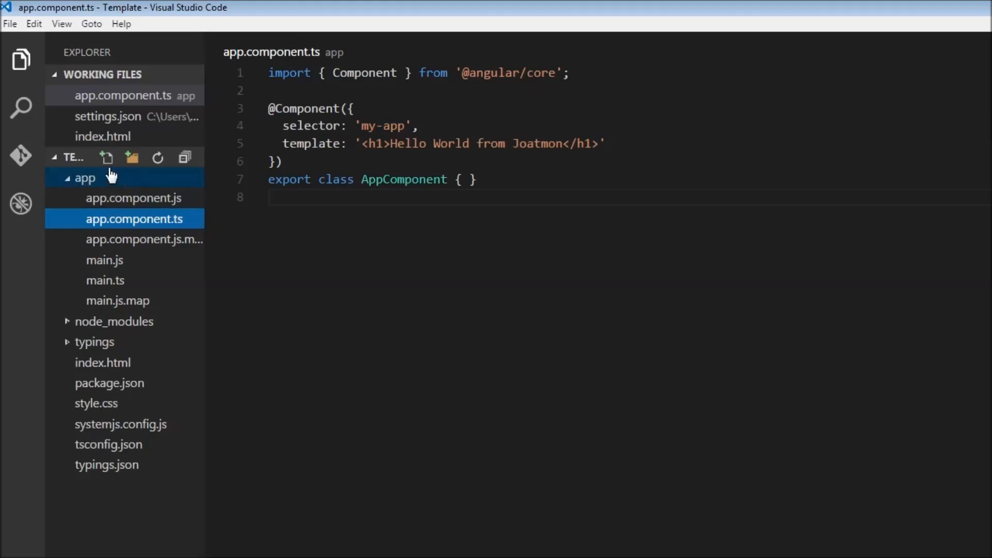
# - Create a new file named tutorials.component.ts in the app folder
pyautogui.click(106, 157)
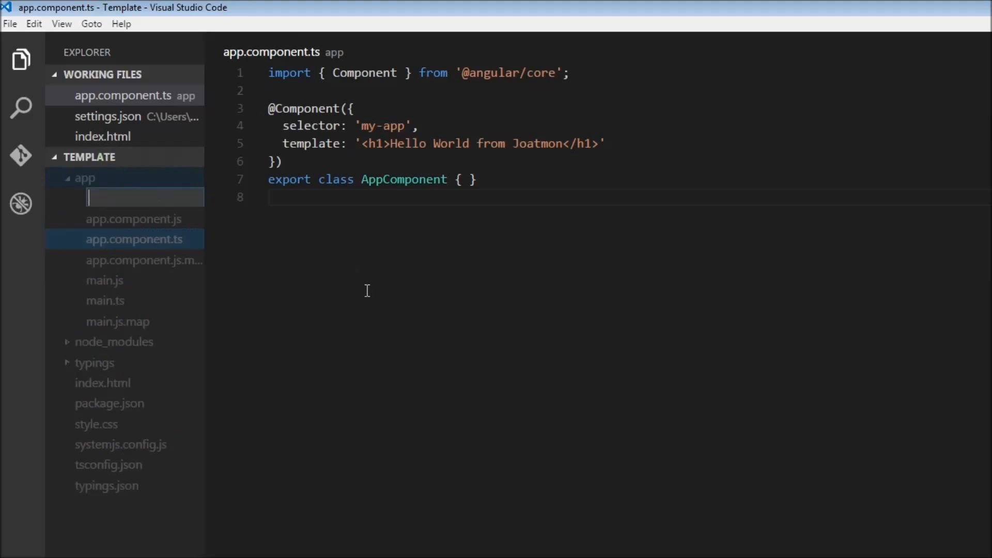
pyautogui.write('tutor')
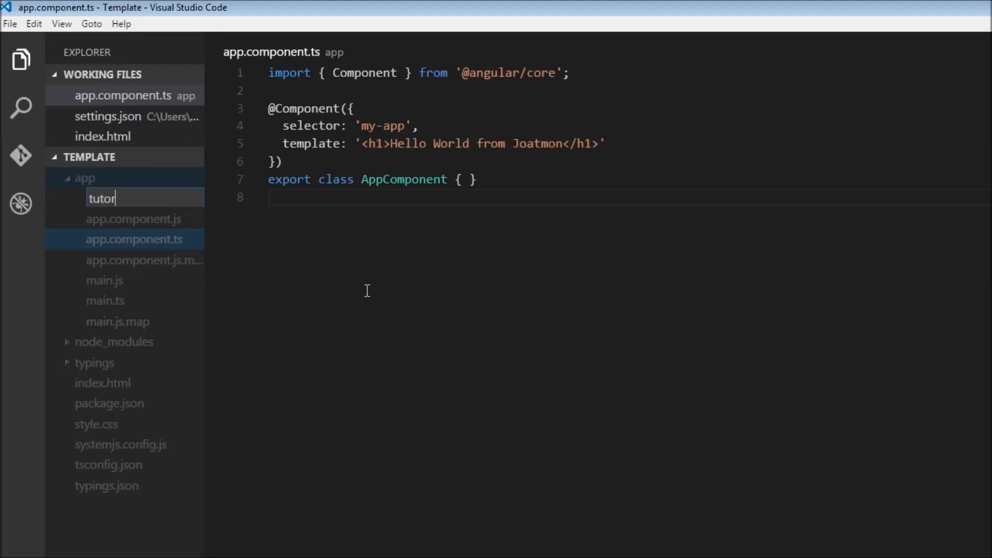
pyautogui.write('ials.')
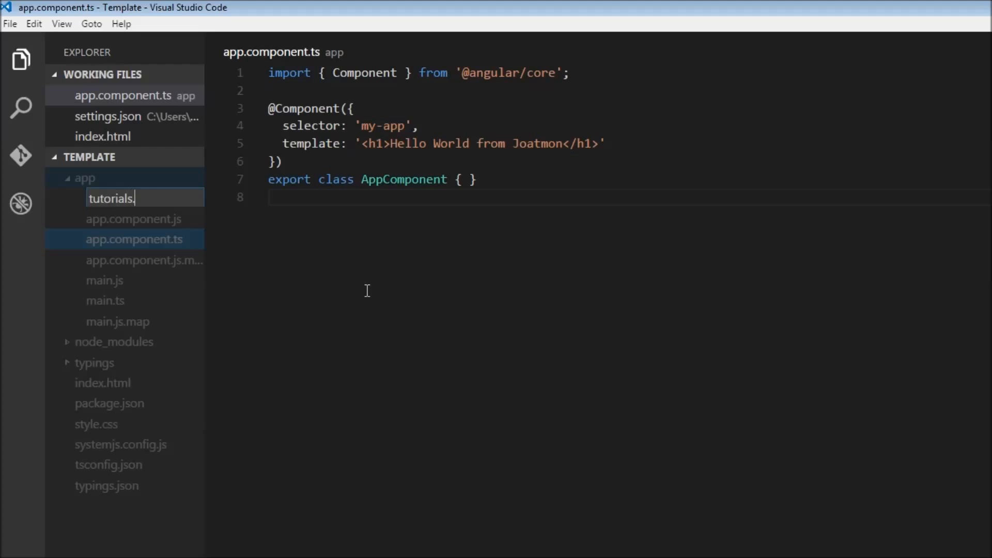
pyautogui.write('comp')
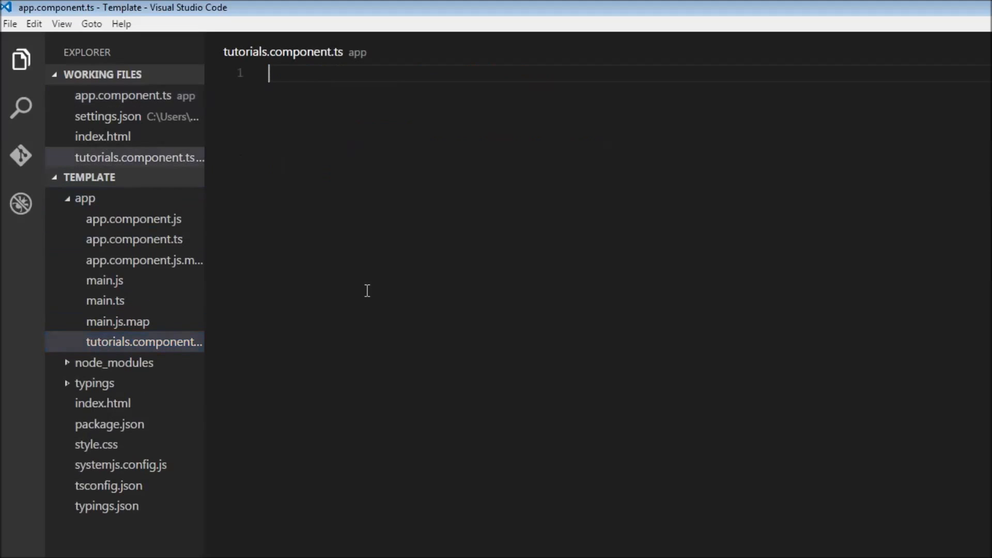
pyautogui.write('I')
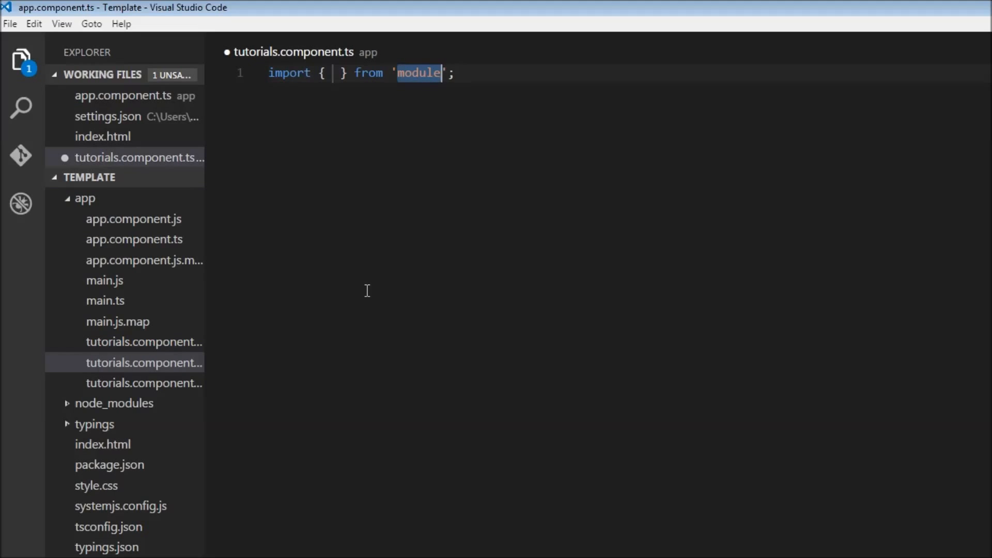
pyautogui.write('angu')
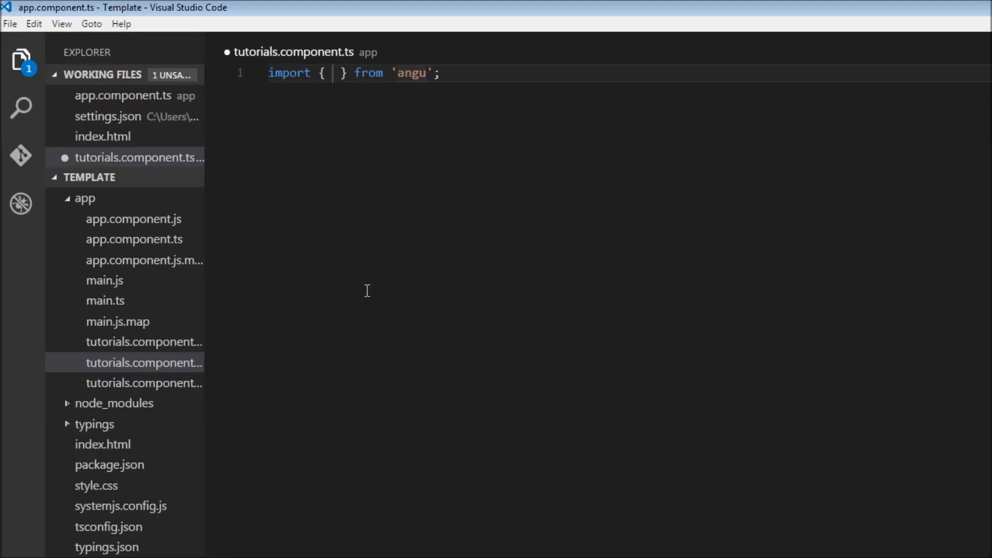
pyautogui.write('lar')
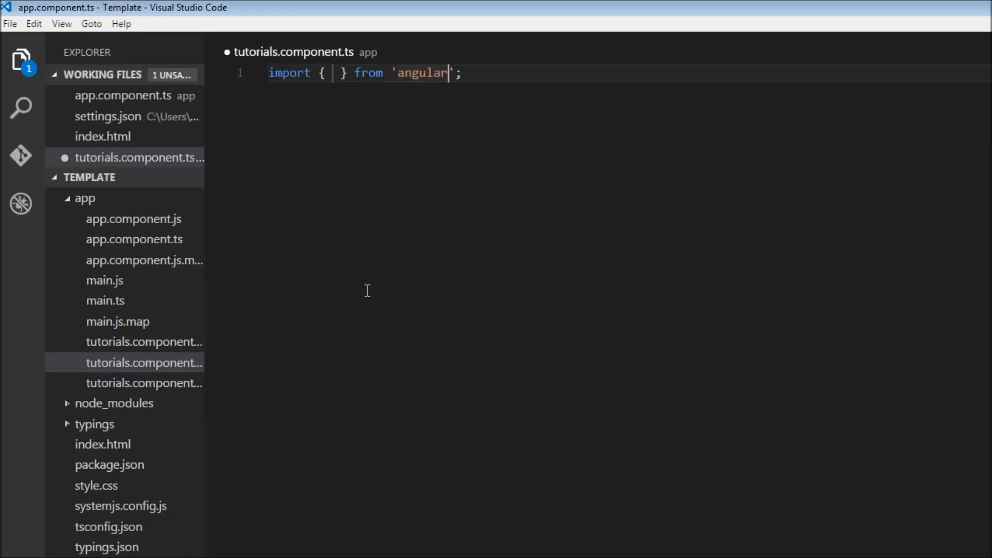
pyautogui.write('@')
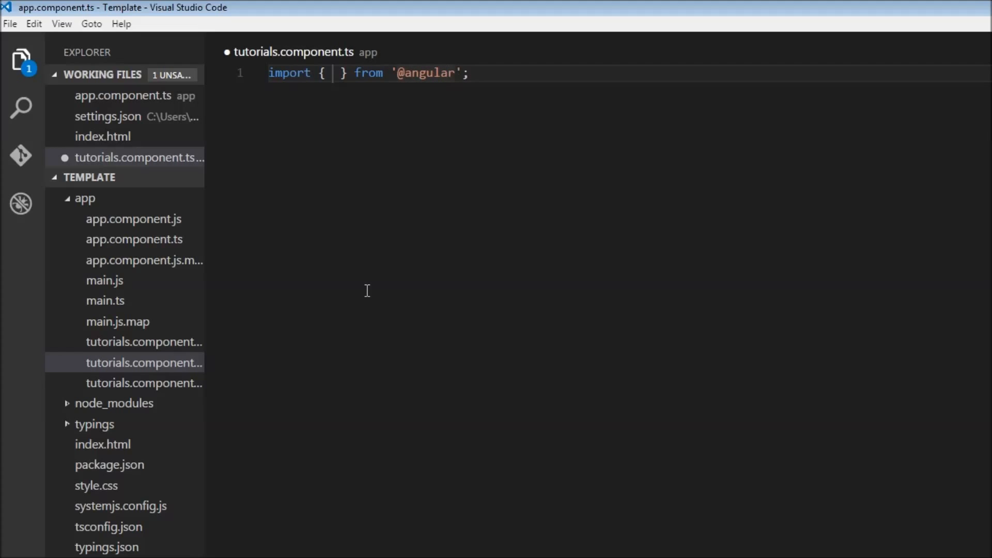
pyautogui.write('/core')
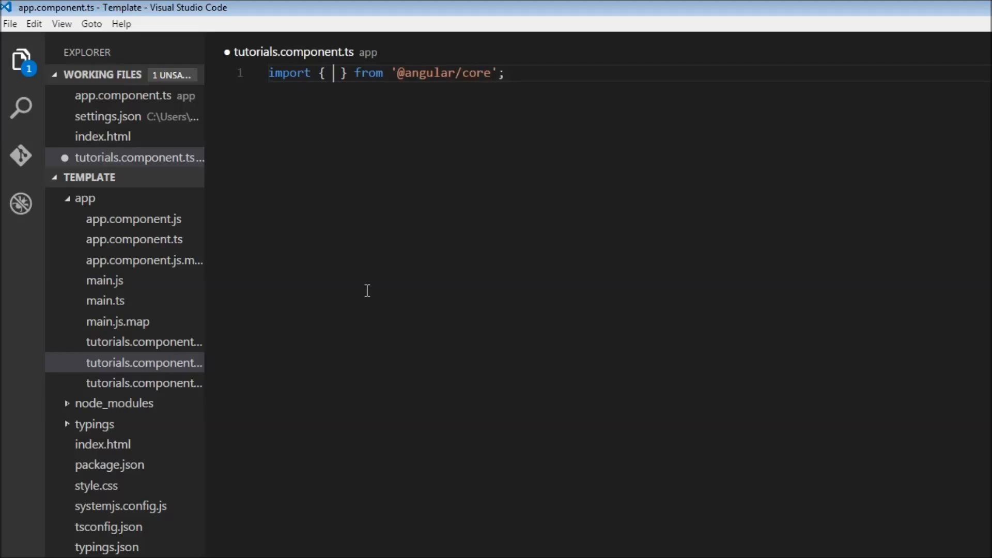
pyautogui.write('Component')
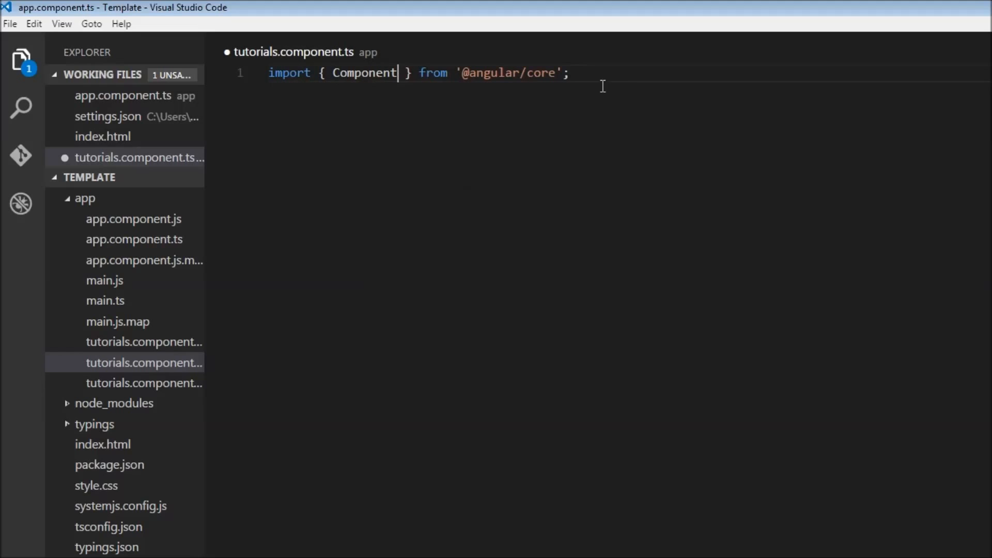
pyautogui.press('Enter')
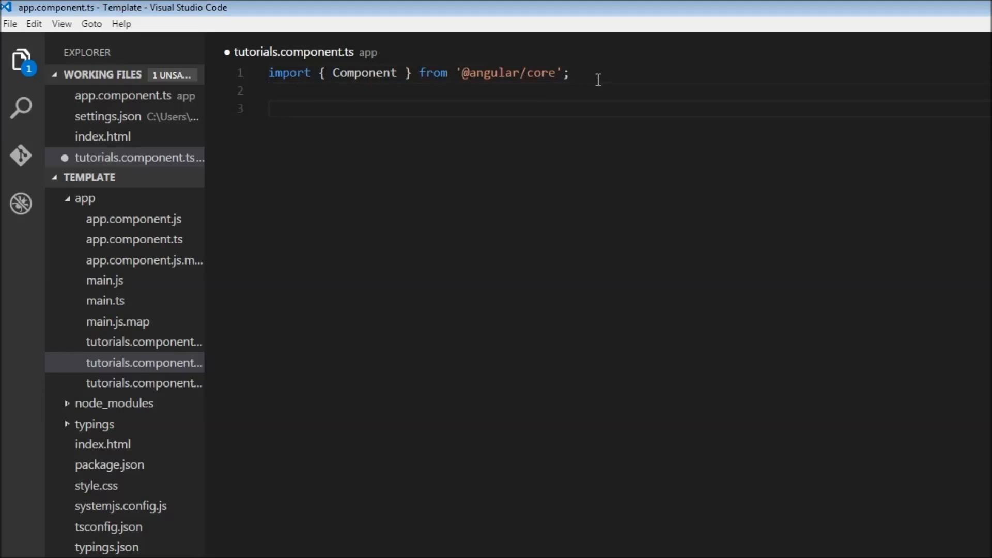
pyautogui.press('Enter')
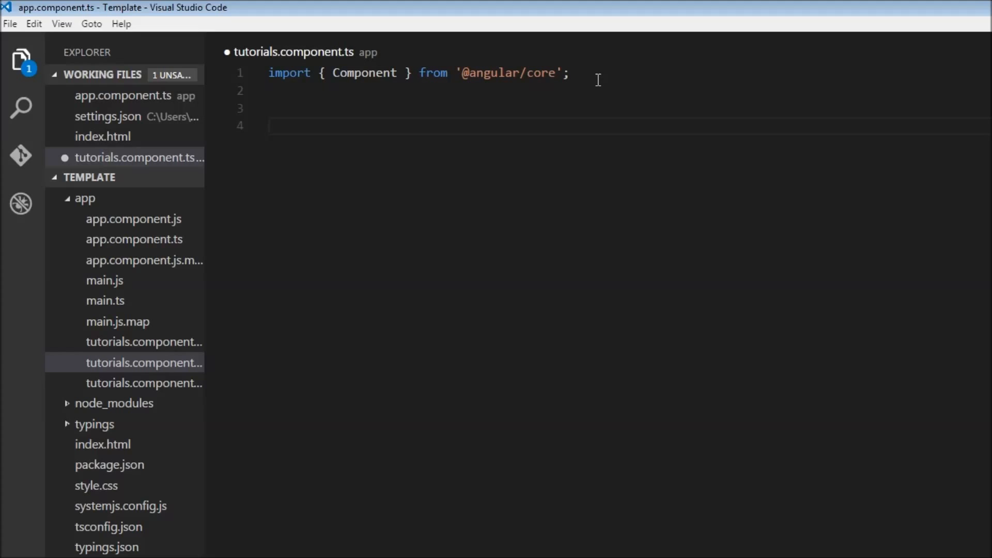
# - Declare export class TutorialsComponent{} below the import and begin its decorator line
pyautogui.write('class')
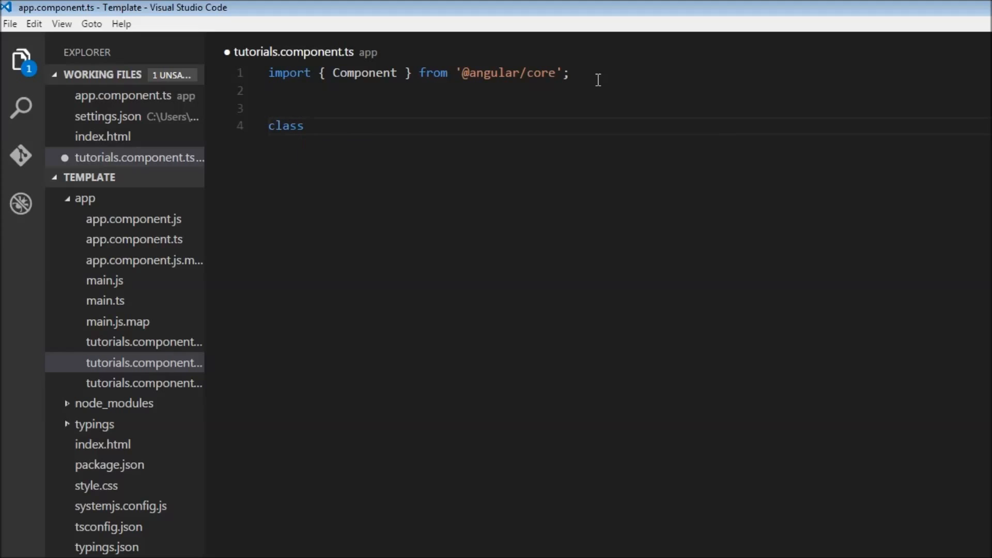
pyautogui.write('TutorialsCo')
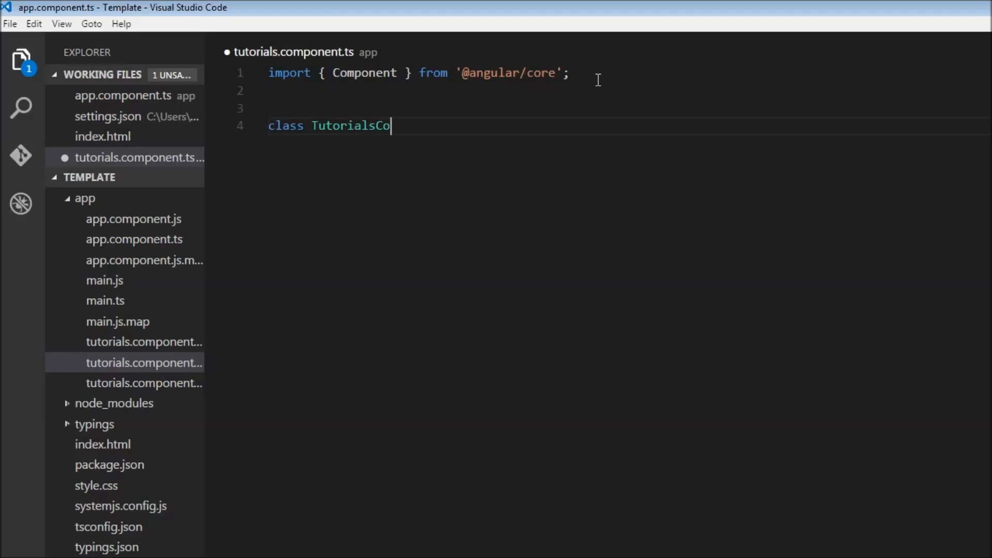
pyautogui.write('mponent')
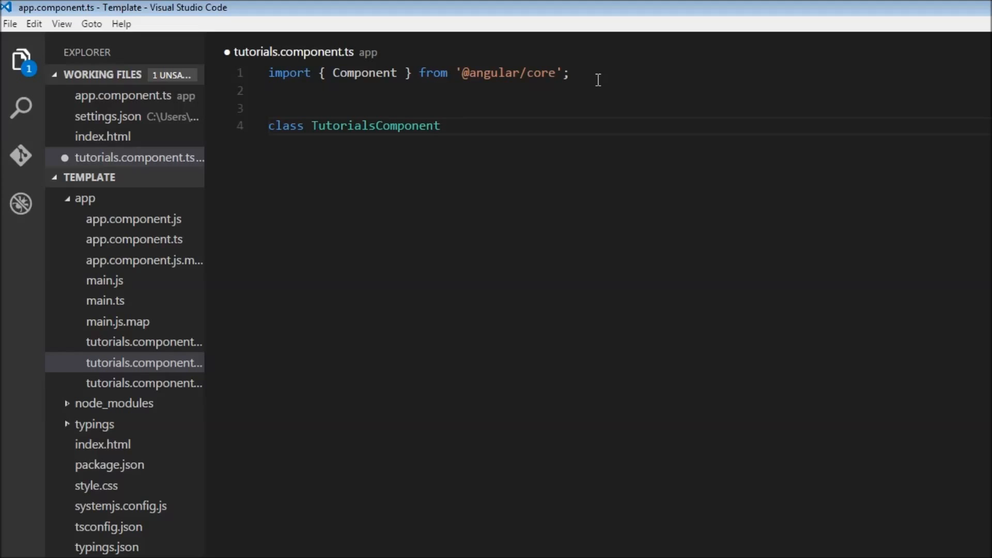
pyautogui.write('export')
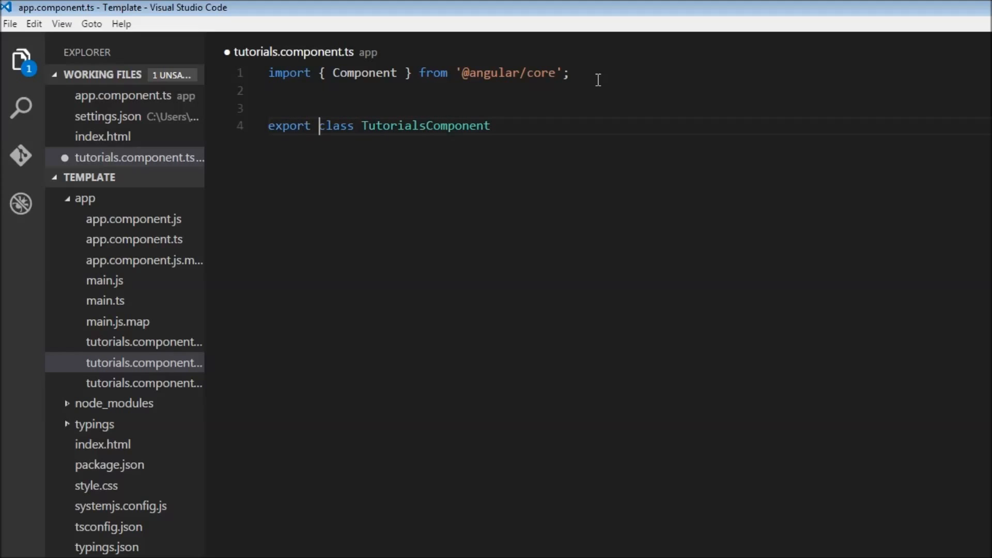
pyautogui.write('{')
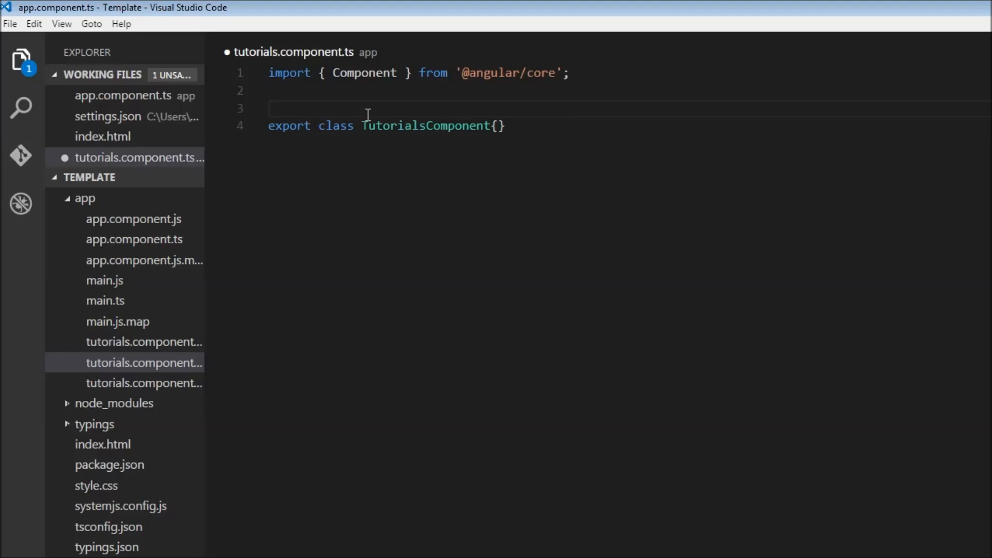
pyautogui.write('do')
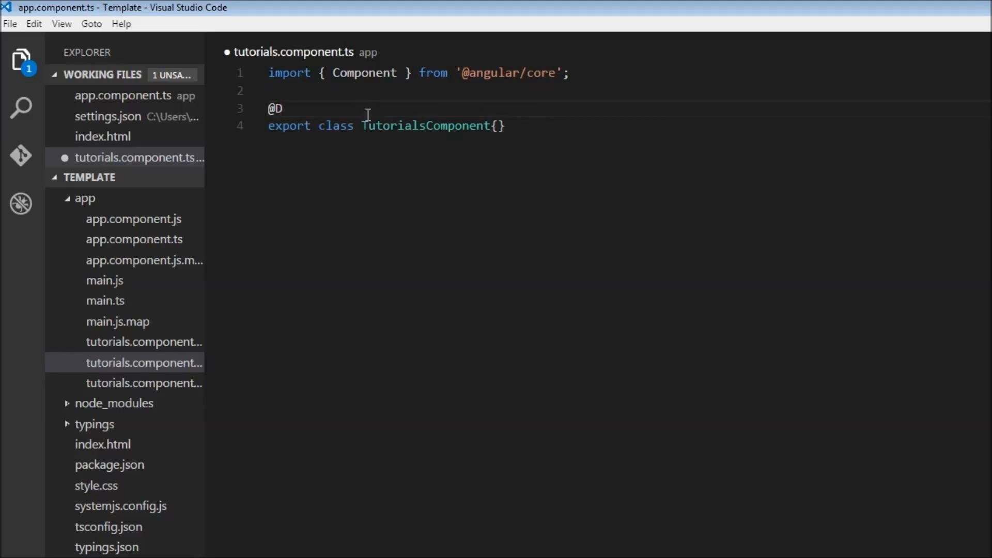
pyautogui.write('Component')
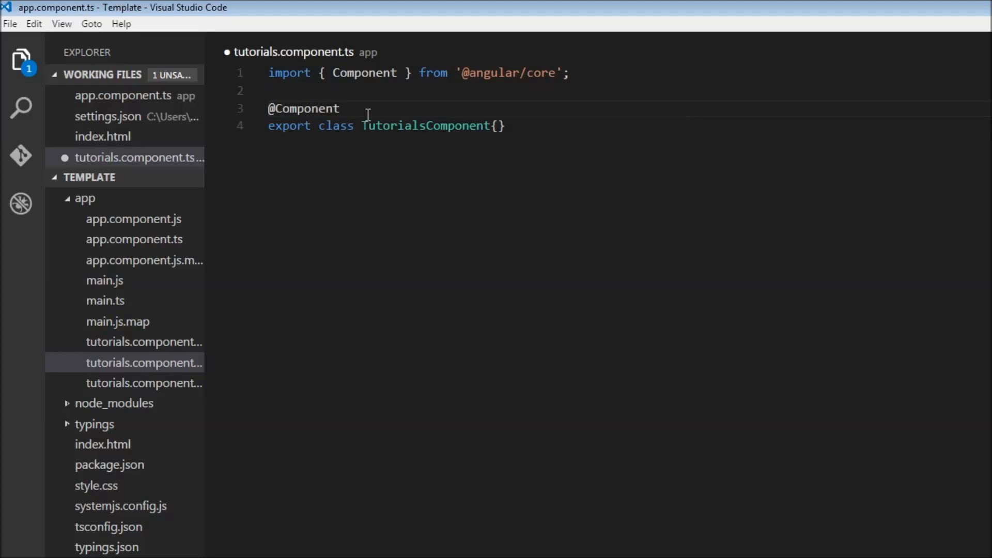
pyautogui.write('({')
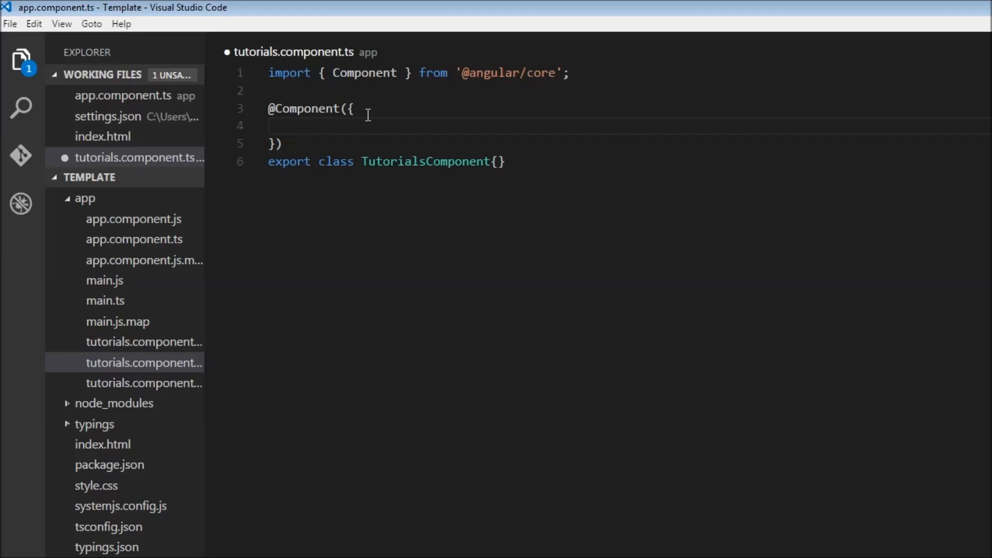
pyautogui.write("selector: '")
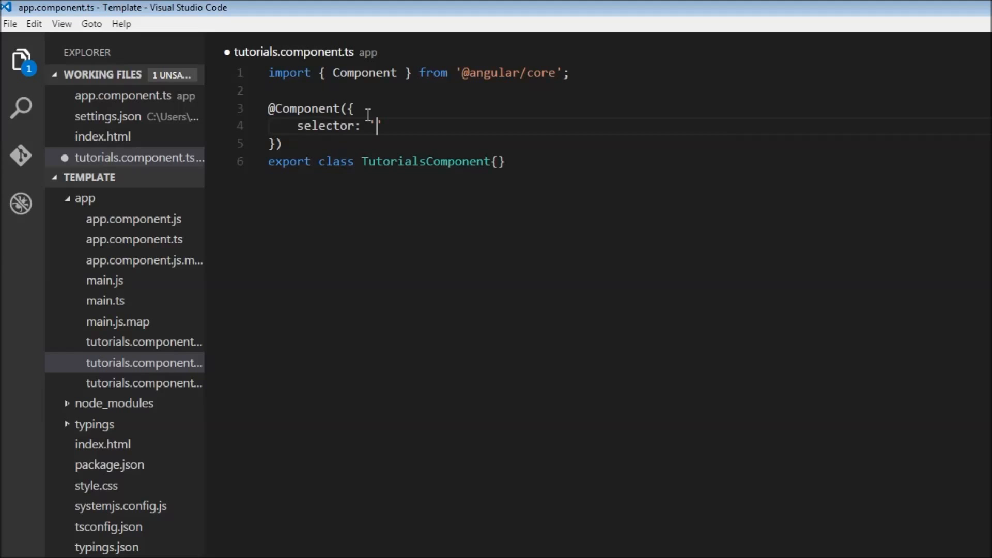
pyautogui.write("my-tut'")
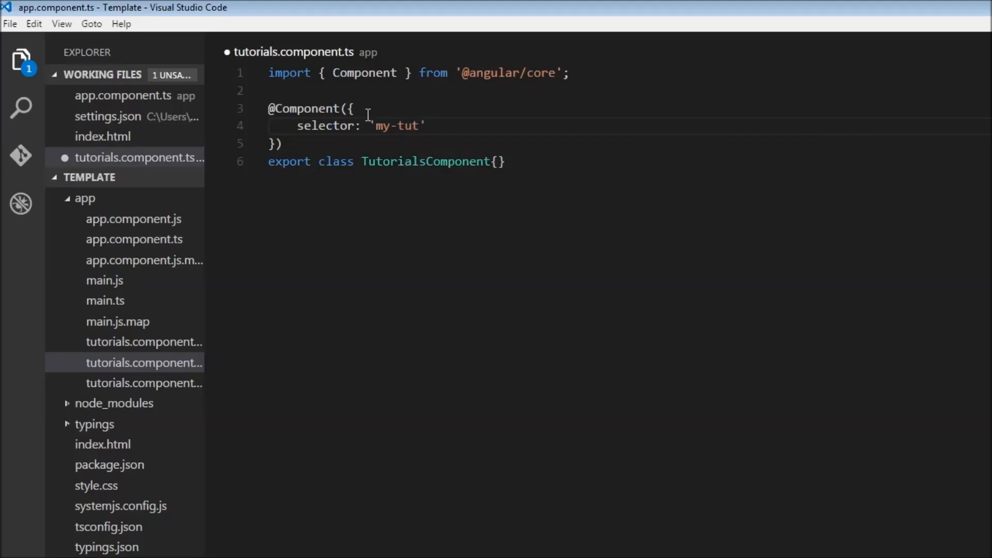
pyautogui.write('orials')
pyautogui.write('tem')
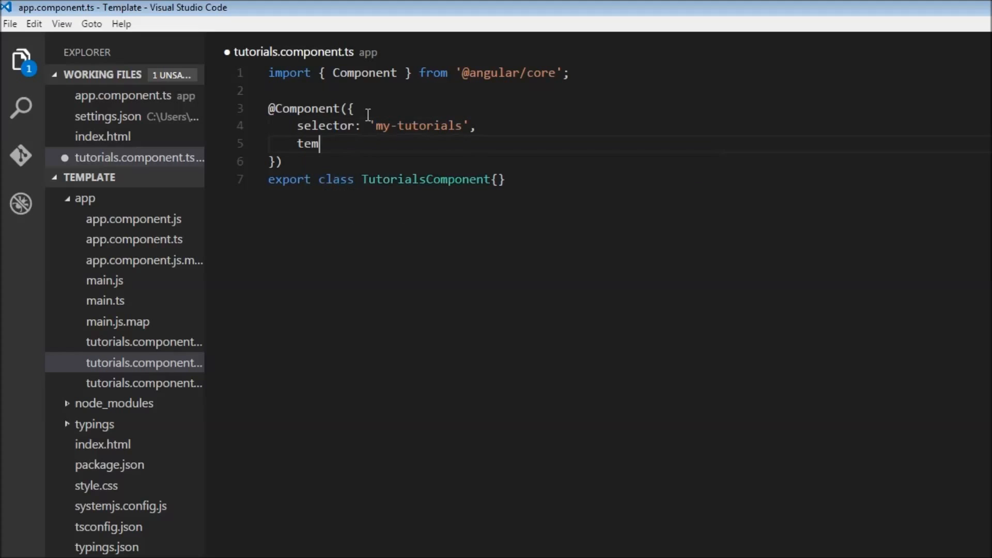
# - Set the template to '<h2>Joatmon Tutorials</h2>' and save tutorials.component.ts
pyautogui.write('plate:')
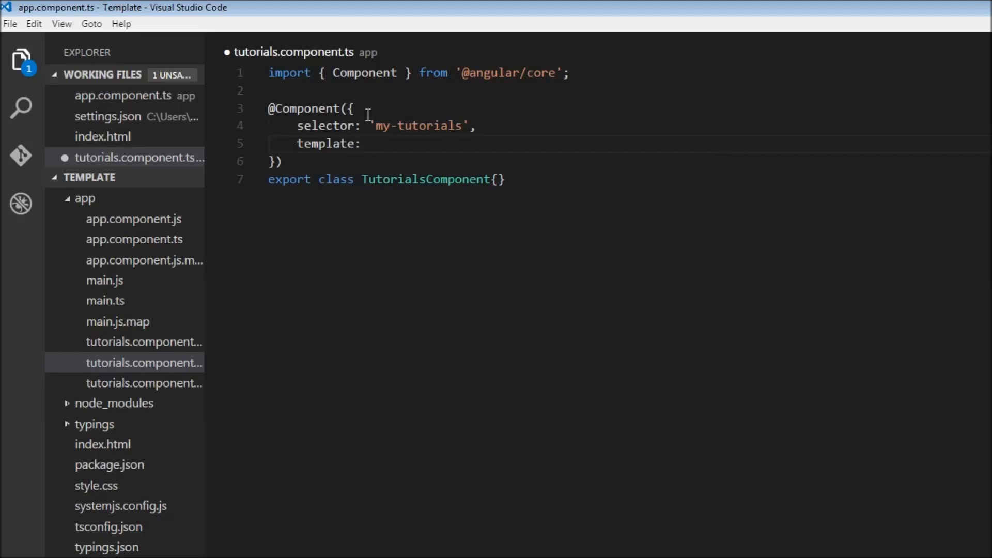
pyautogui.write("'")
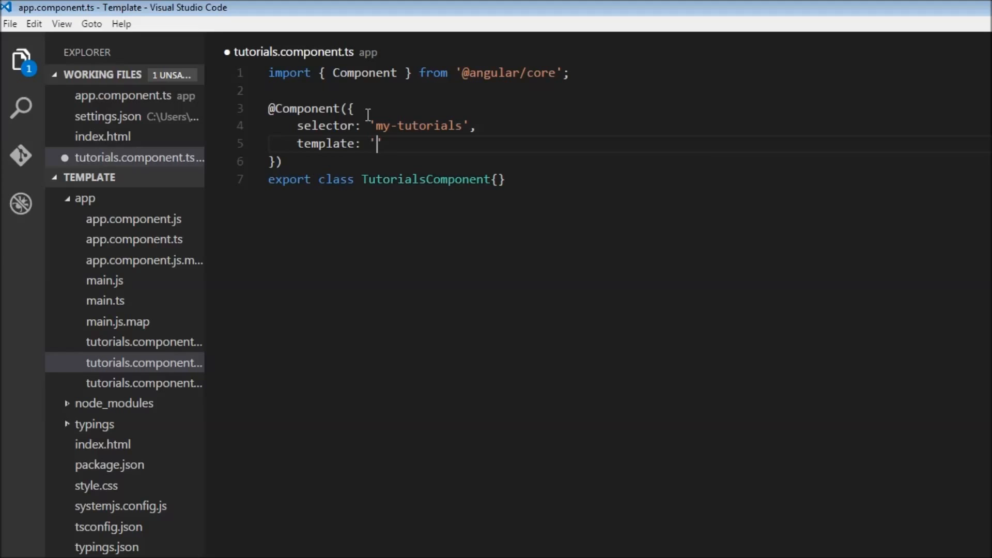
pyautogui.write('<h2>')
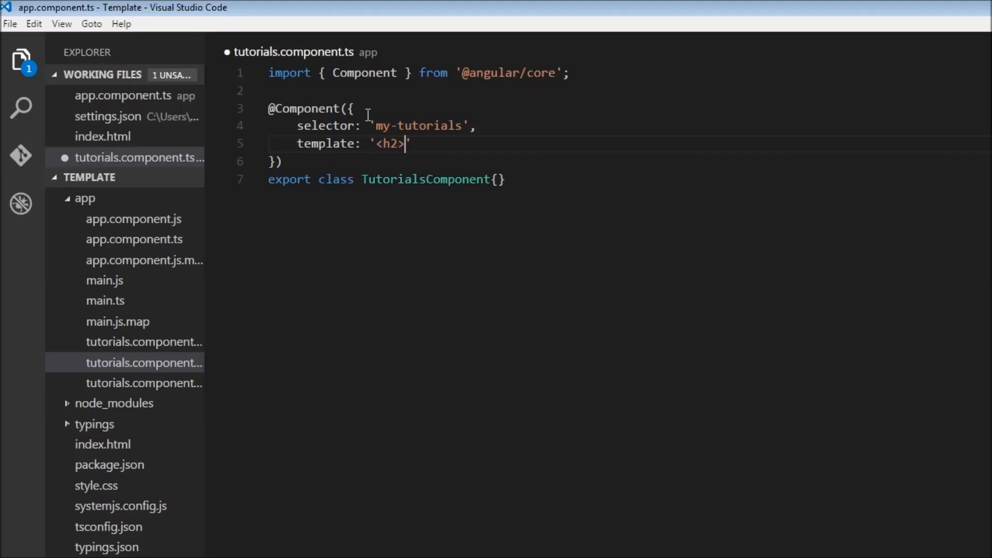
pyautogui.write('</')
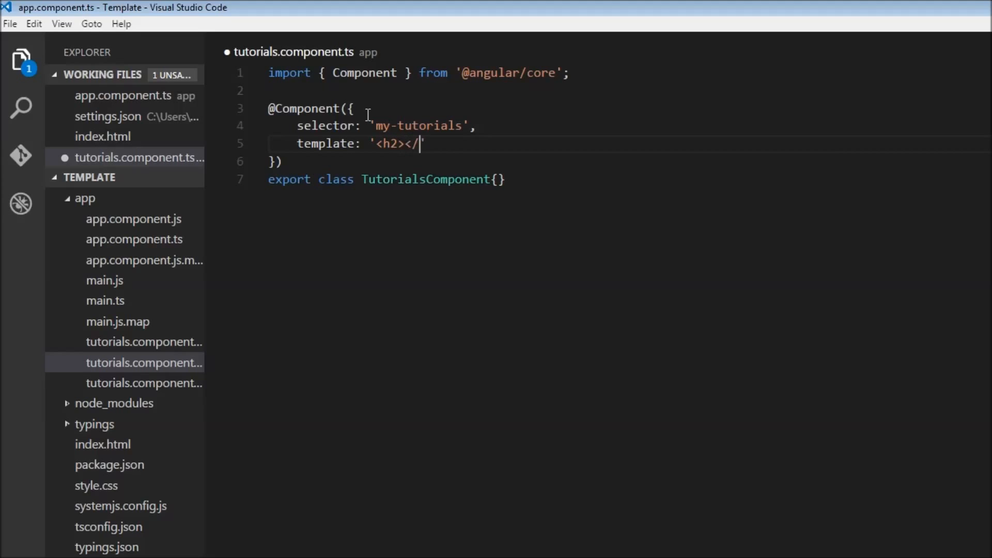
pyautogui.write('h2>')
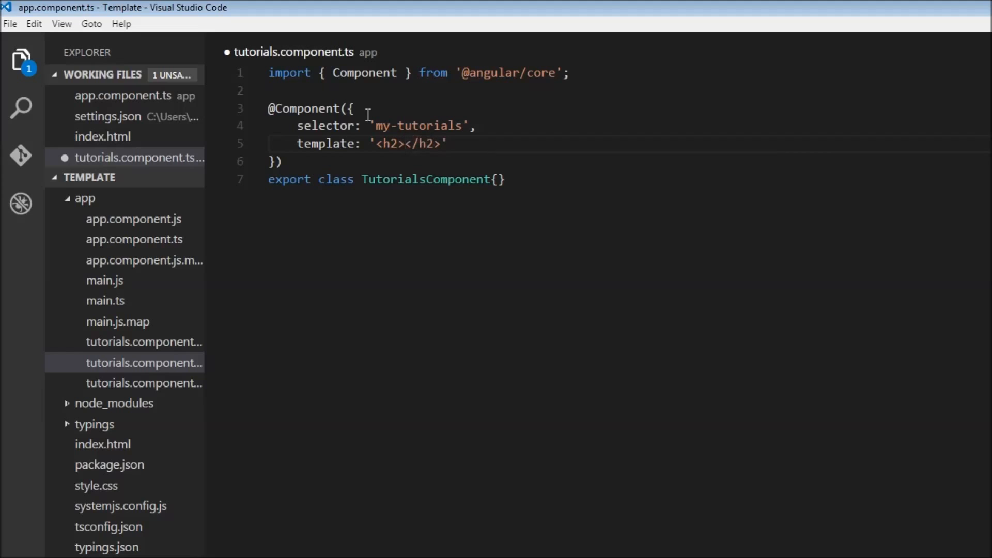
pyautogui.write('Joatmon')
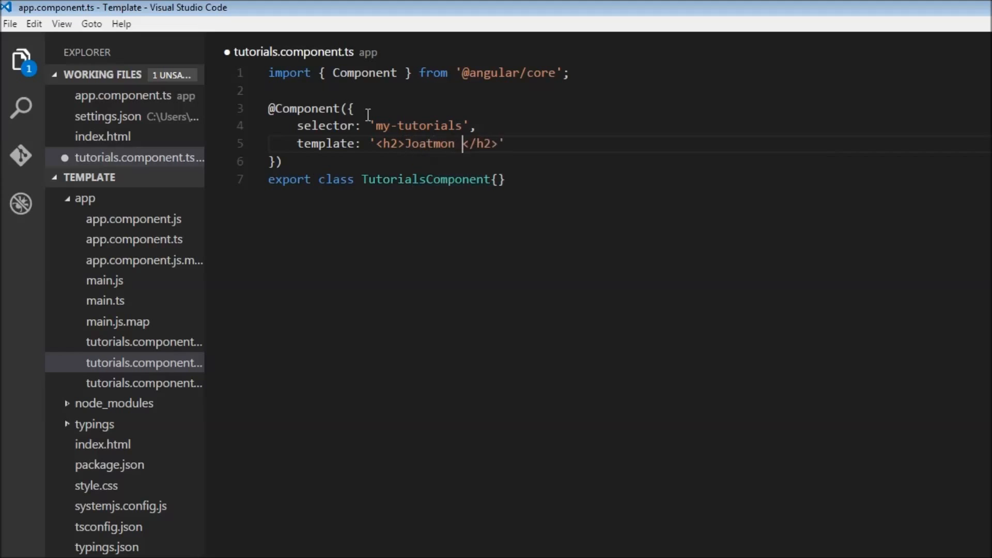
pyautogui.write('Tutorials')
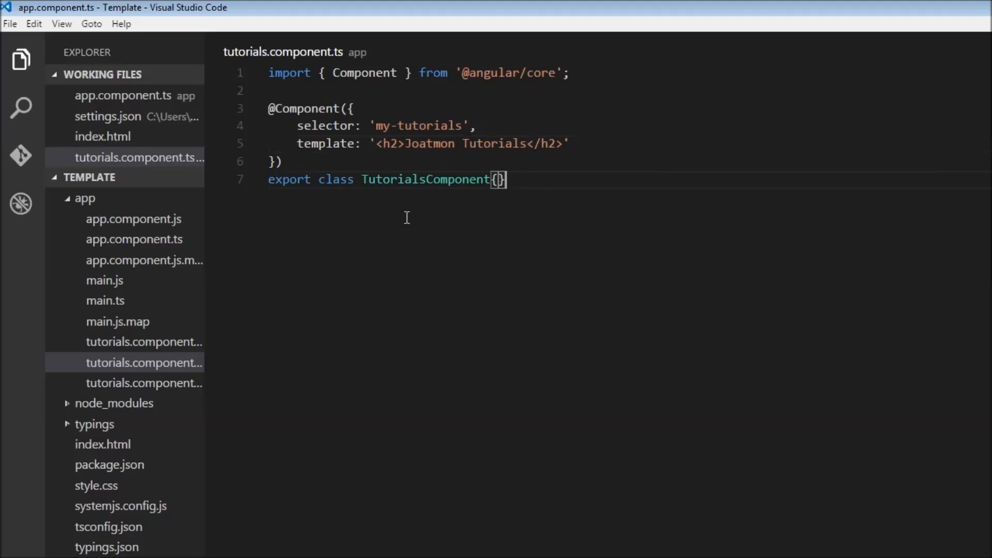
pyautogui.moveTo(421, 213)
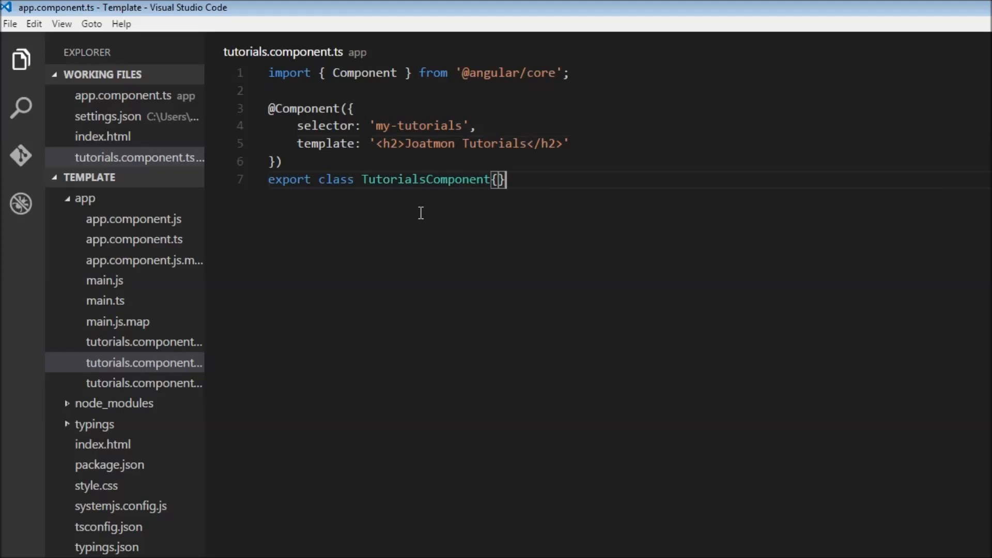
pyautogui.moveTo(461, 236)
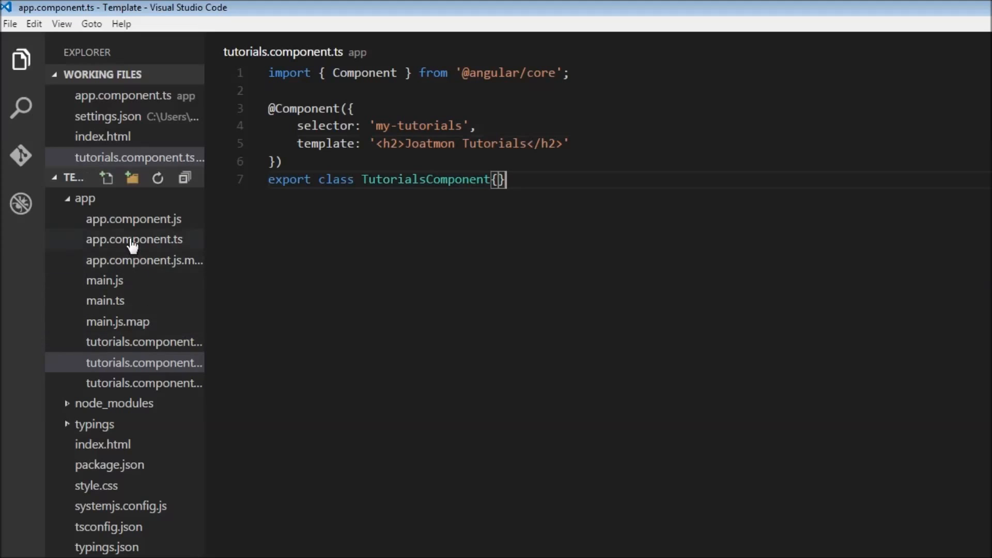
# - In app.component.ts, requote the template with backticks and continue it onto a new line
pyautogui.click(133, 239)
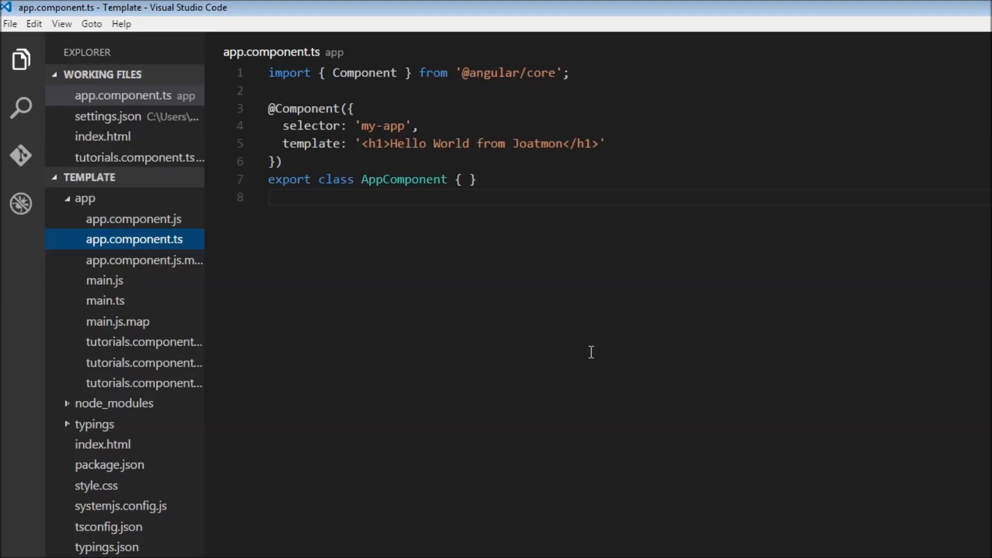
pyautogui.moveTo(590, 368)
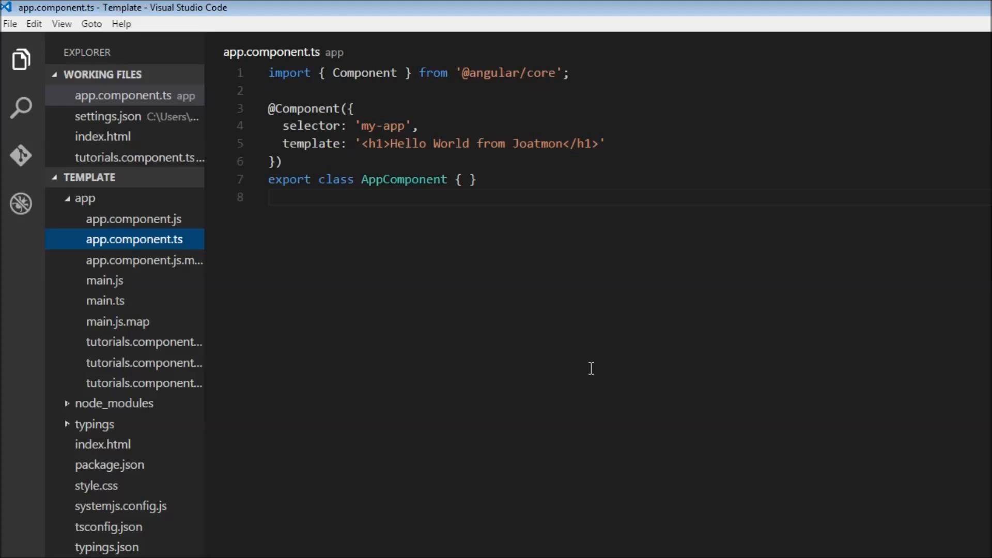
pyautogui.moveTo(558, 425)
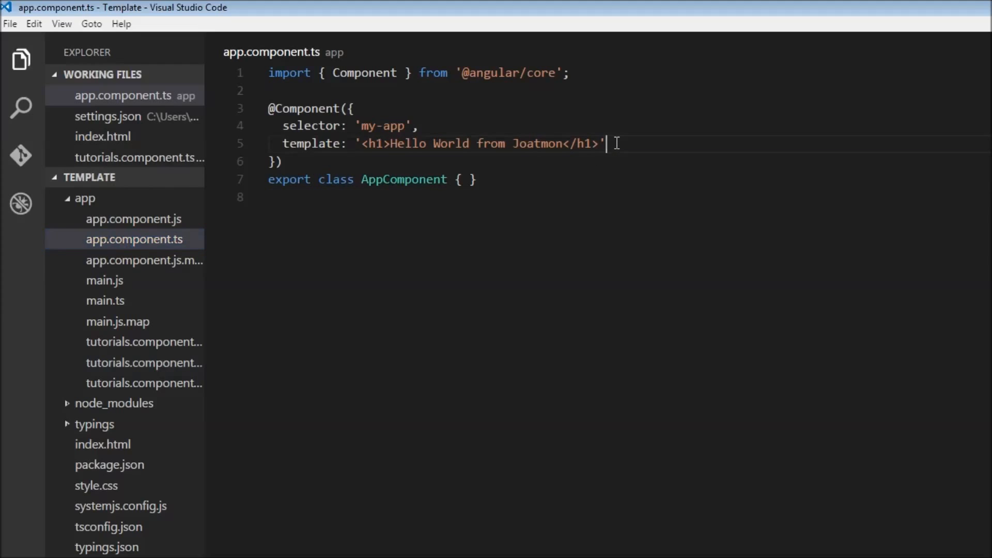
pyautogui.press('Backspace')
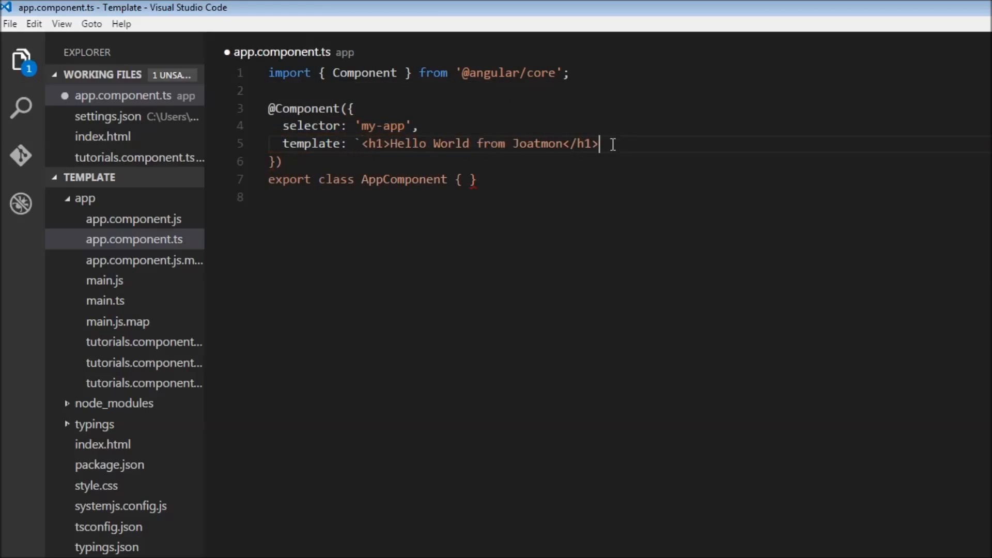
pyautogui.write('`')
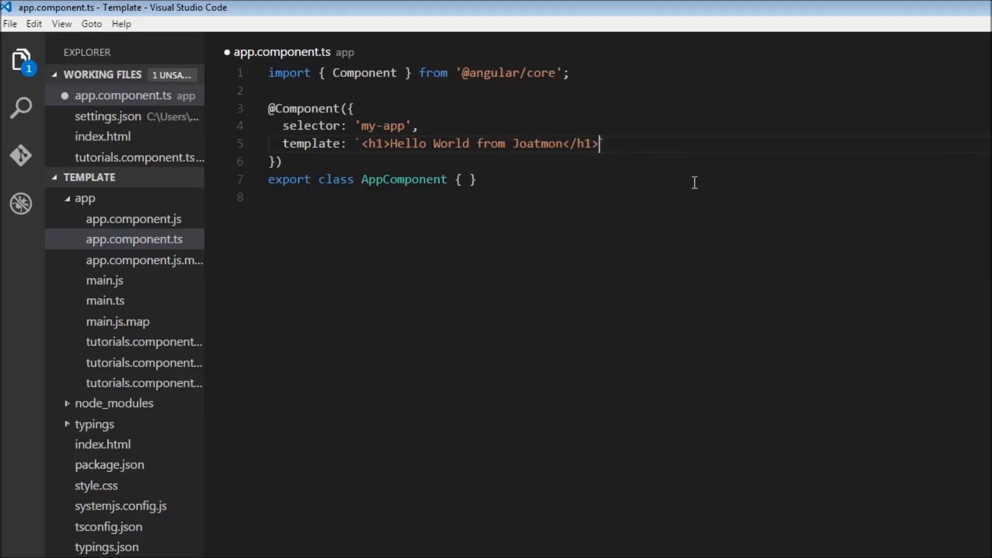
pyautogui.press('Enter')
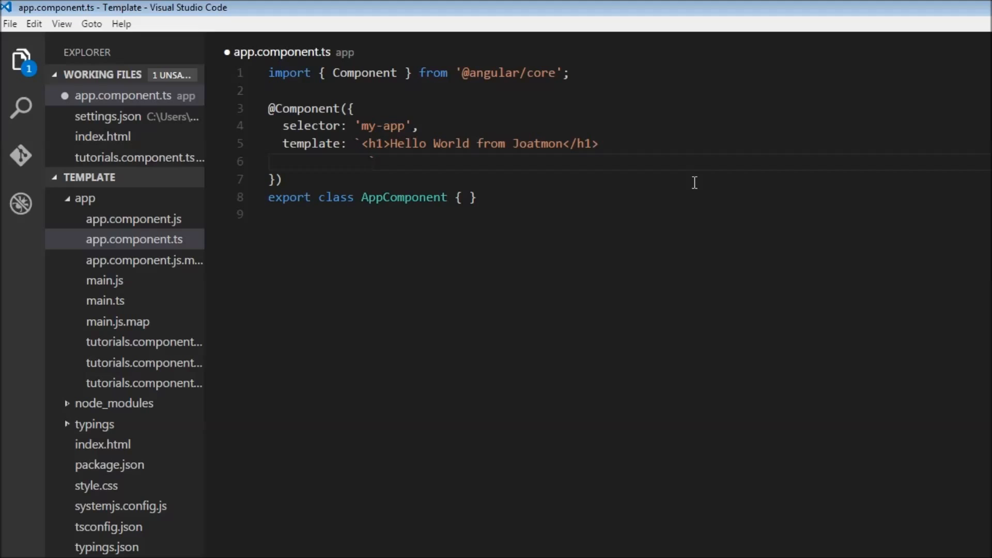
# - Add <my-tutorials></my-tutorials> below the h1 heading in the app template
pyautogui.write('<my-')
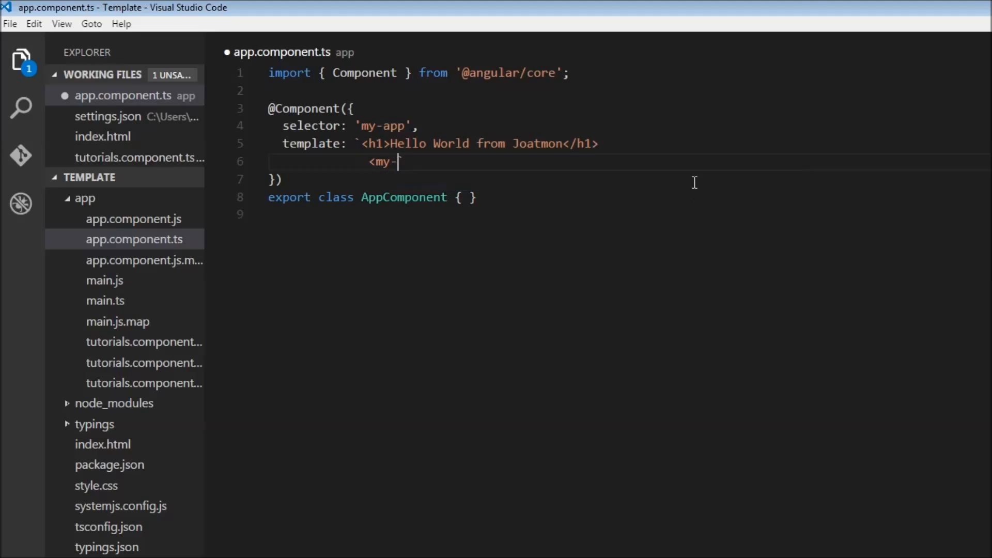
pyautogui.write('tutorials`')
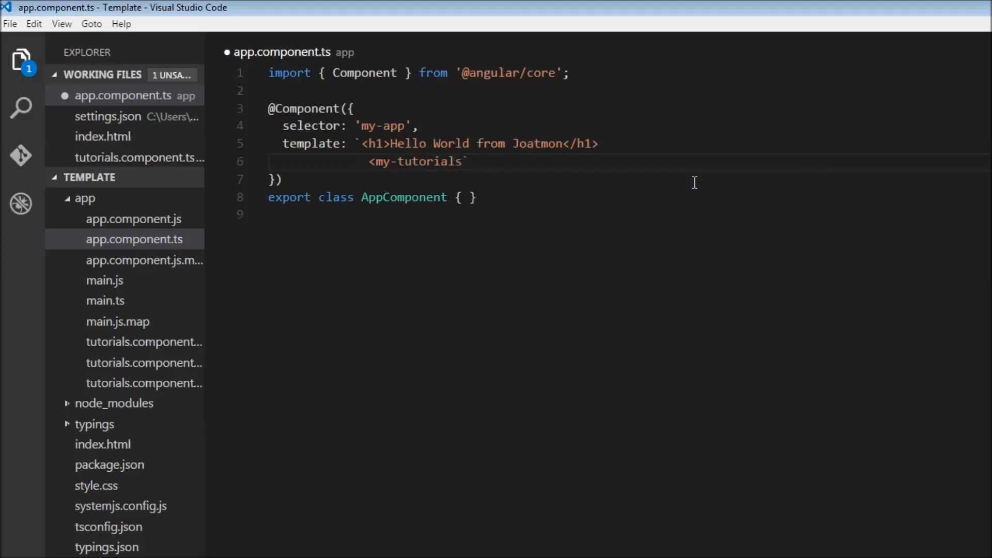
pyautogui.write('></m')
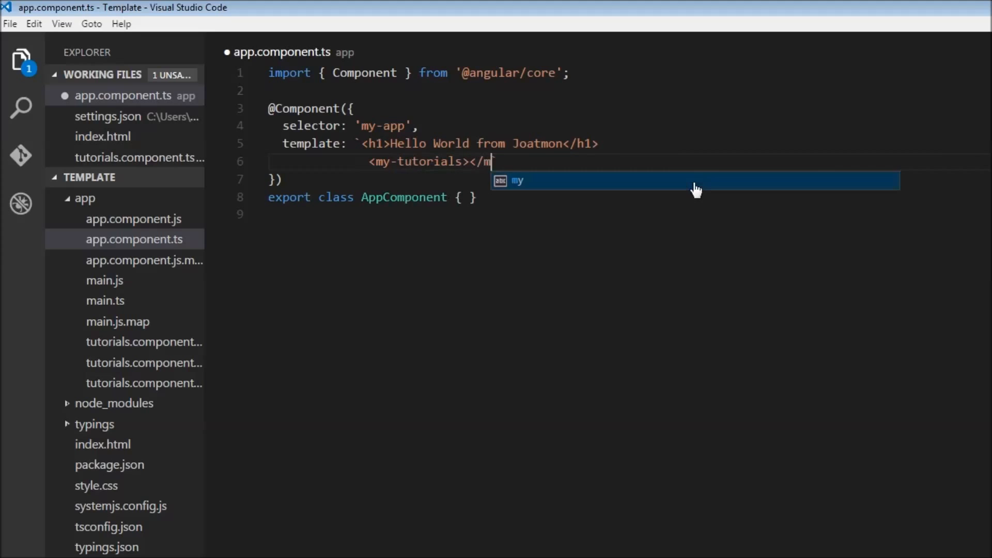
pyautogui.write('y-tutorials>')
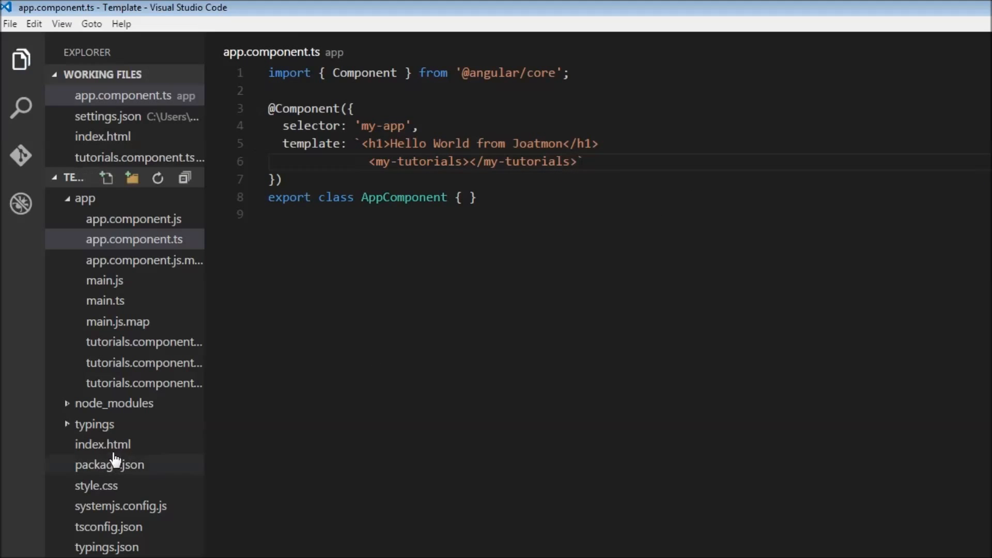
# - Save app.component.ts and select index.html in the Explorer
pyautogui.click(103, 444)
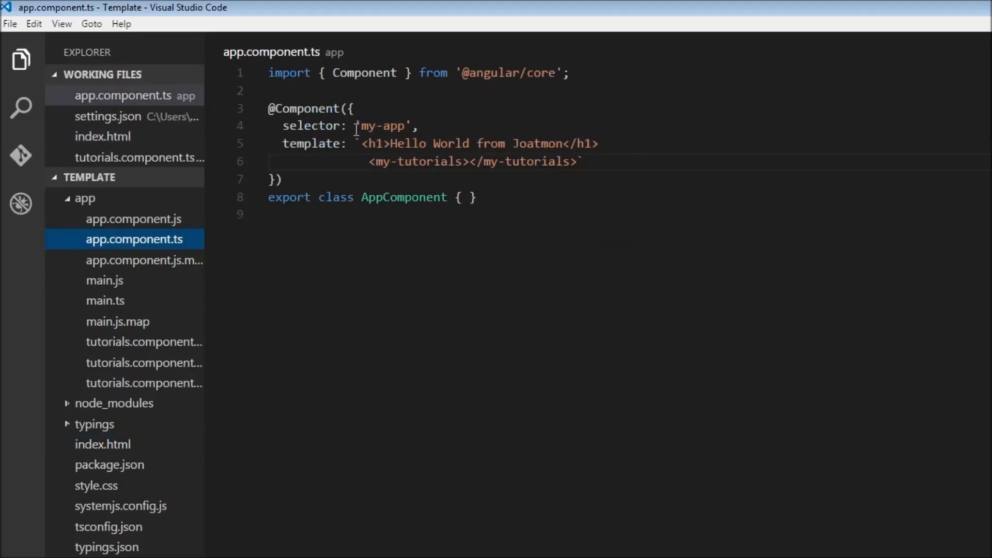
pyautogui.moveTo(438, 167)
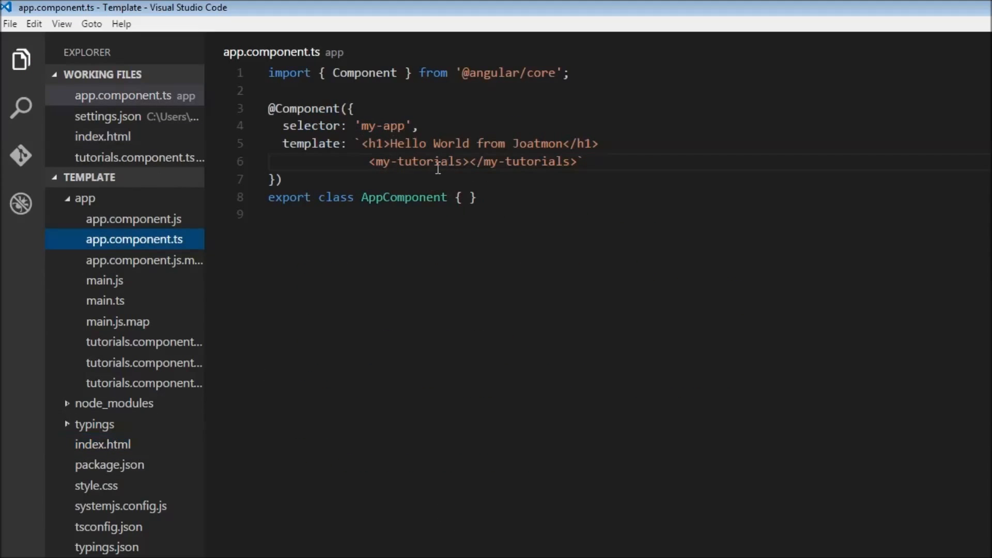
pyautogui.click(144, 363)
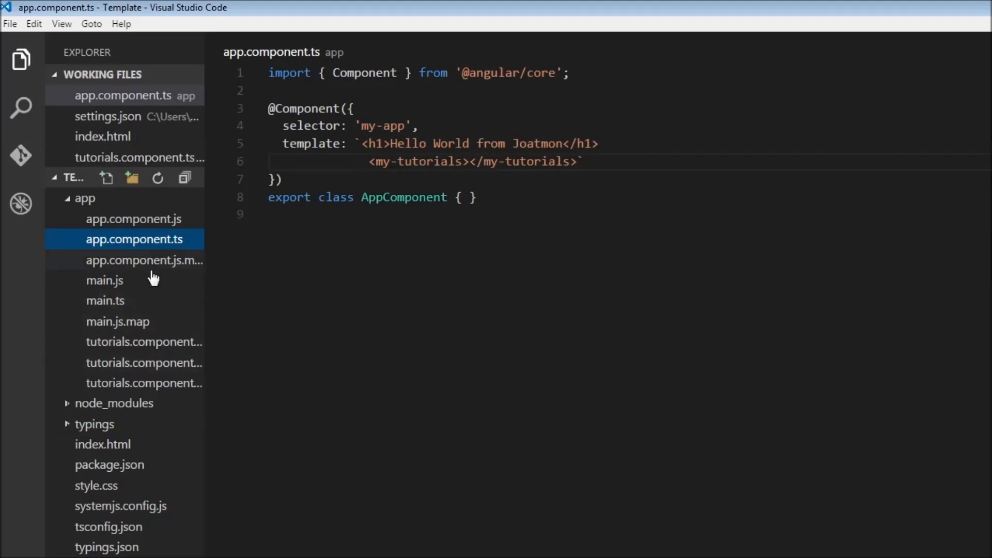
pyautogui.click(145, 362)
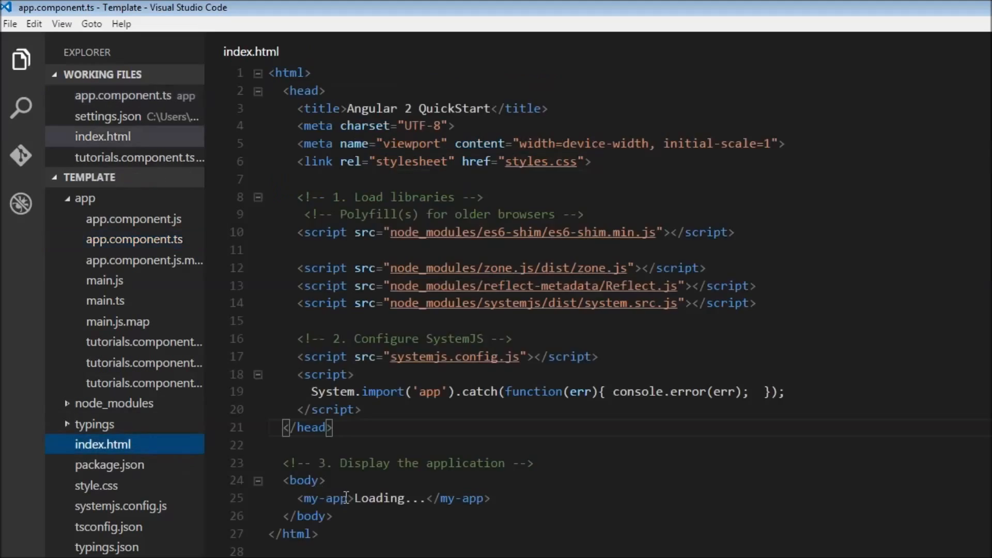
# - View index.html, then check localhost:3000 in Chrome showing only the Hello World heading
pyautogui.click(133, 238)
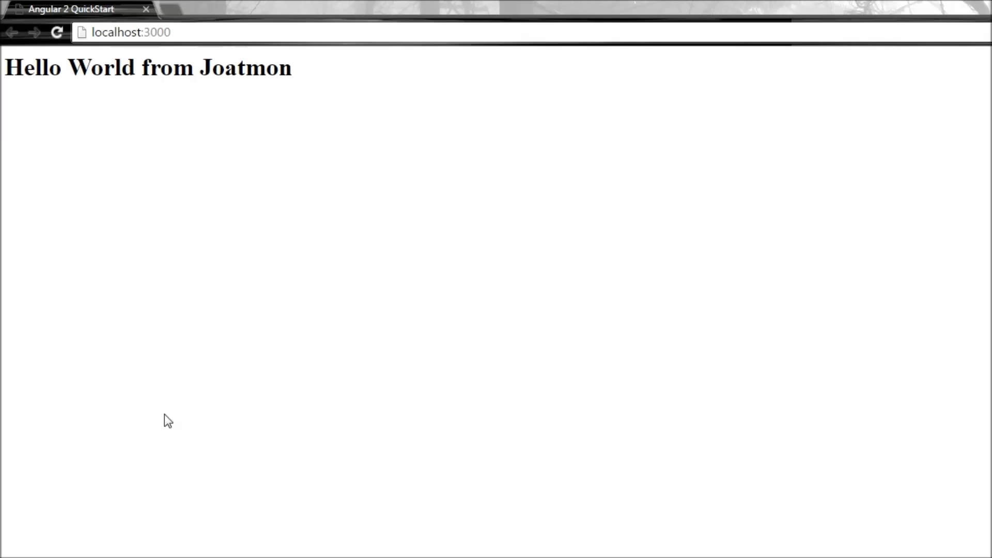
pyautogui.moveTo(266, 557)
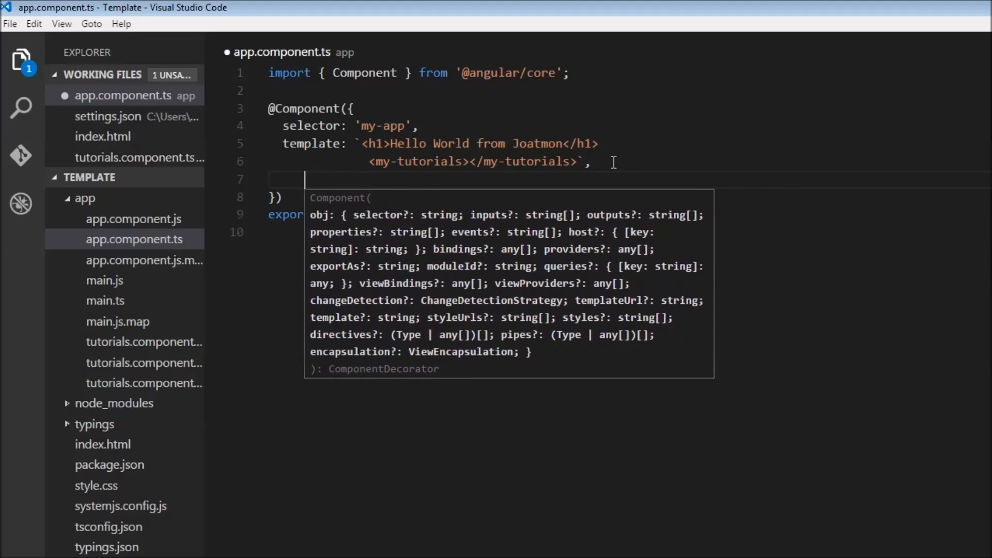
# - Add directives: [TutorialsComponent] after the template in the app decorator
pyautogui.write('d')
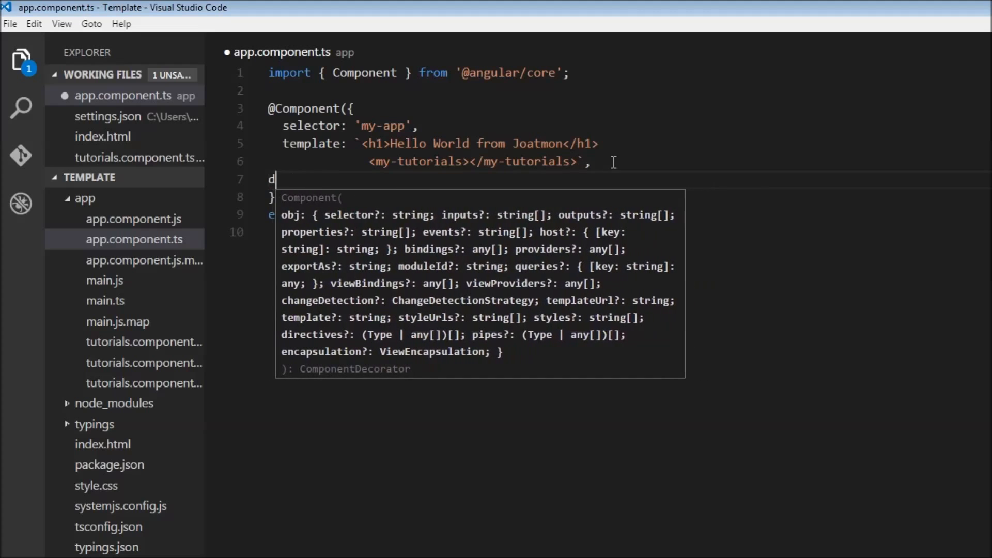
pyautogui.write('irectives:')
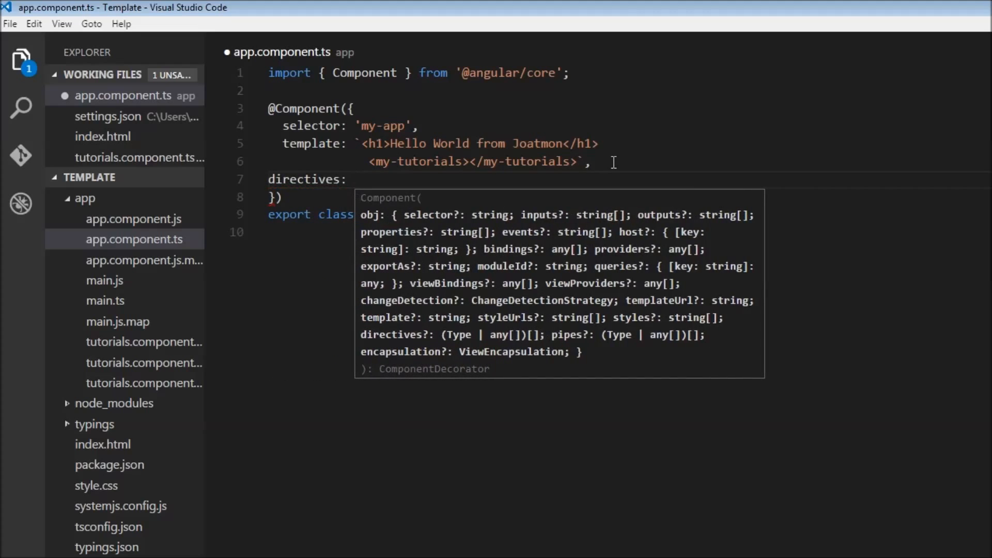
pyautogui.write('[]')
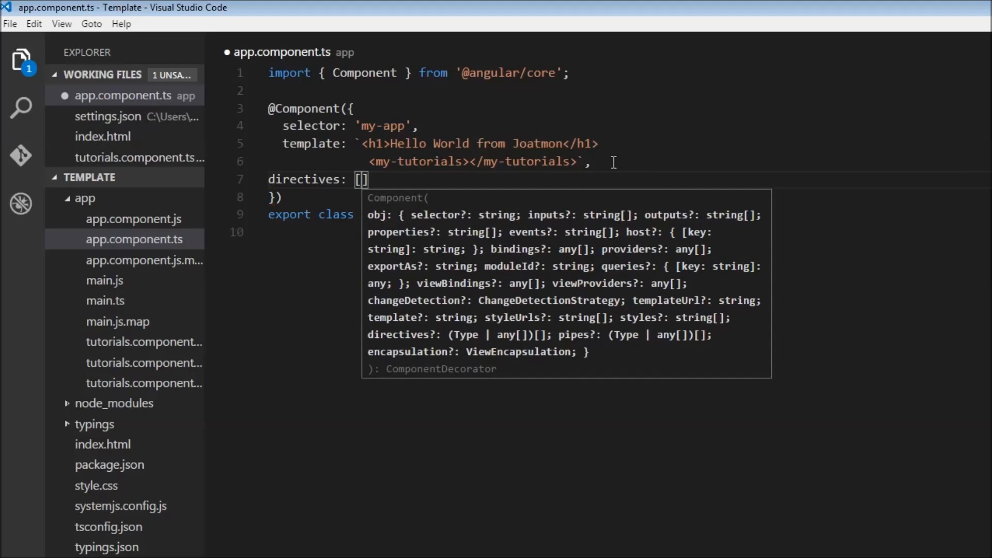
pyautogui.write('Tutorials')
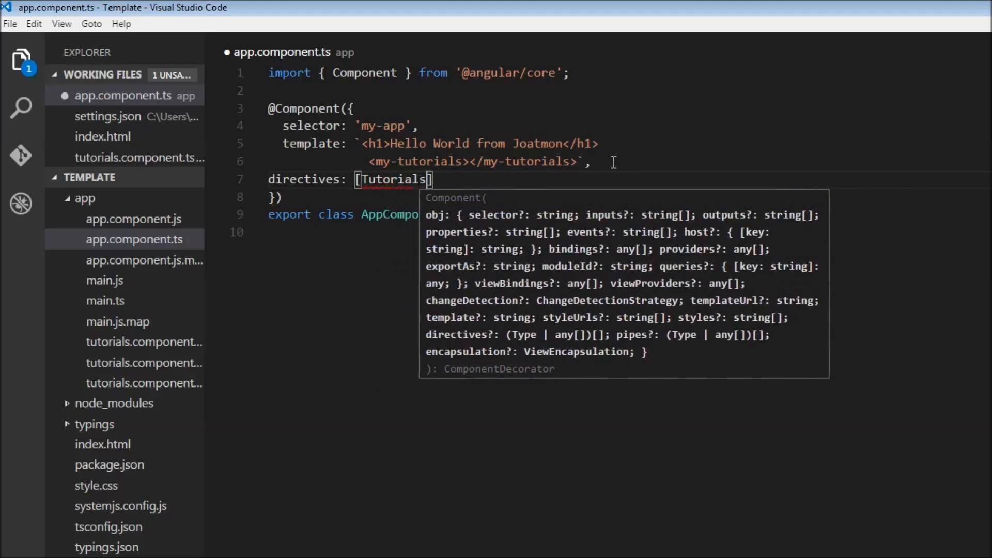
pyautogui.write('Component')
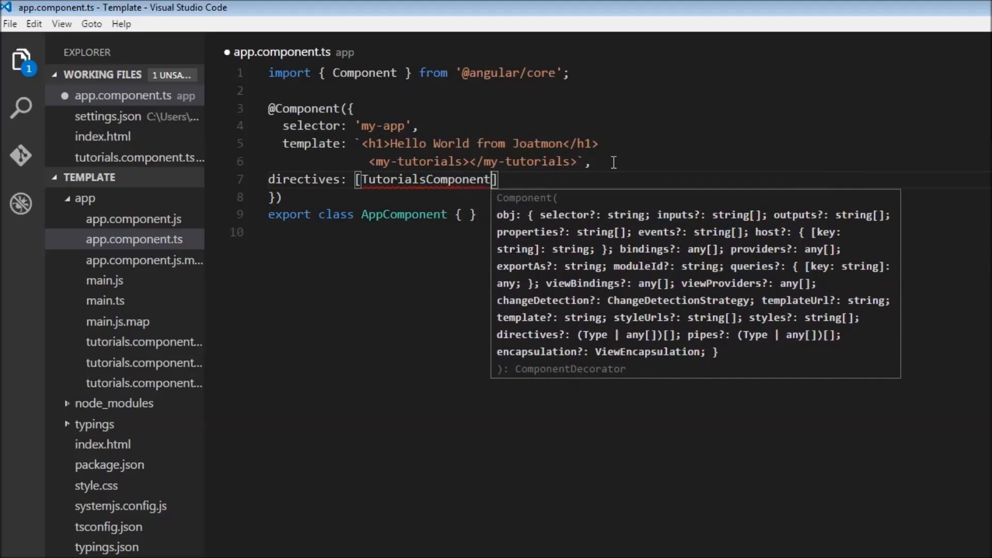
pyautogui.moveTo(425, 179)
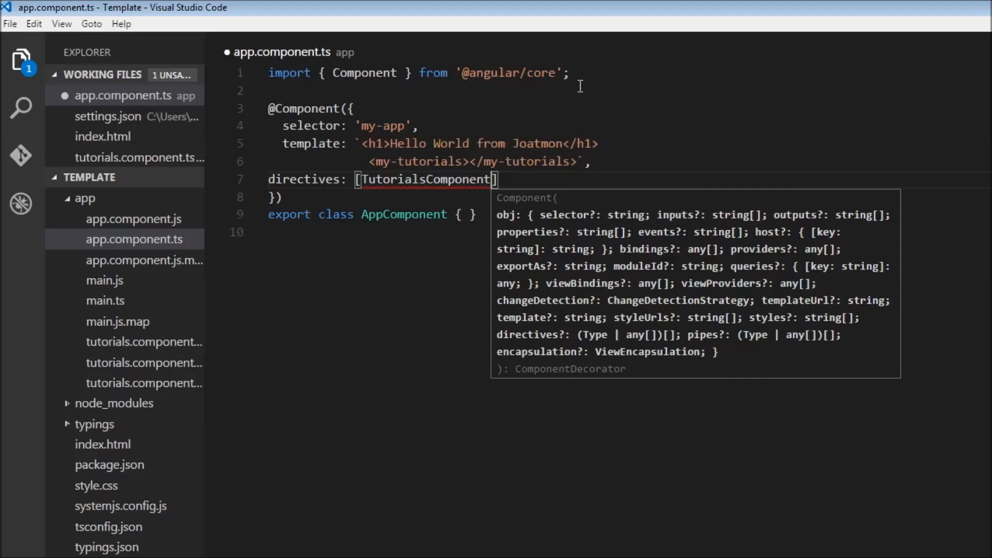
# - Add import { TutorialsComponent } from './tutorials.component' below the first import
pyautogui.click(569, 73)
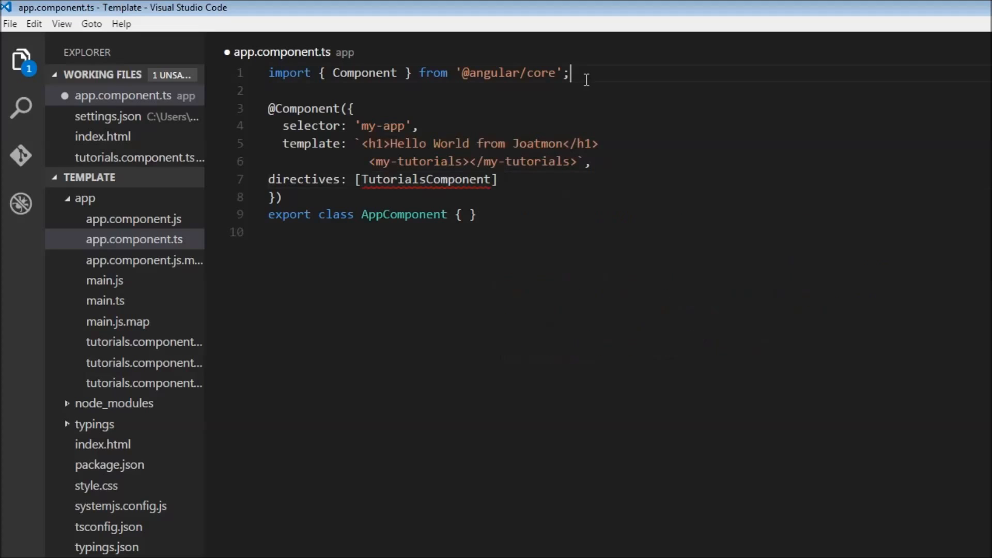
pyautogui.write('import {')
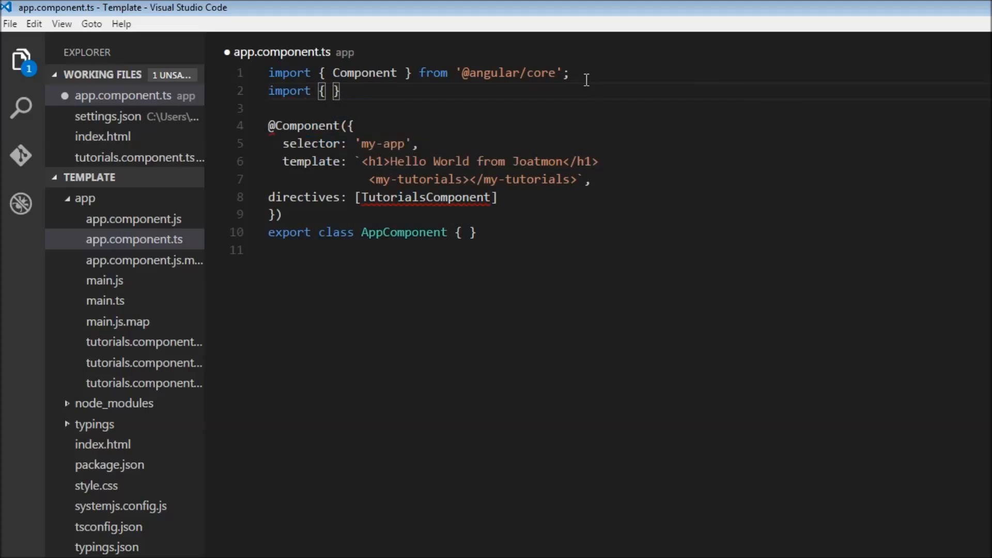
pyautogui.write('Tut')
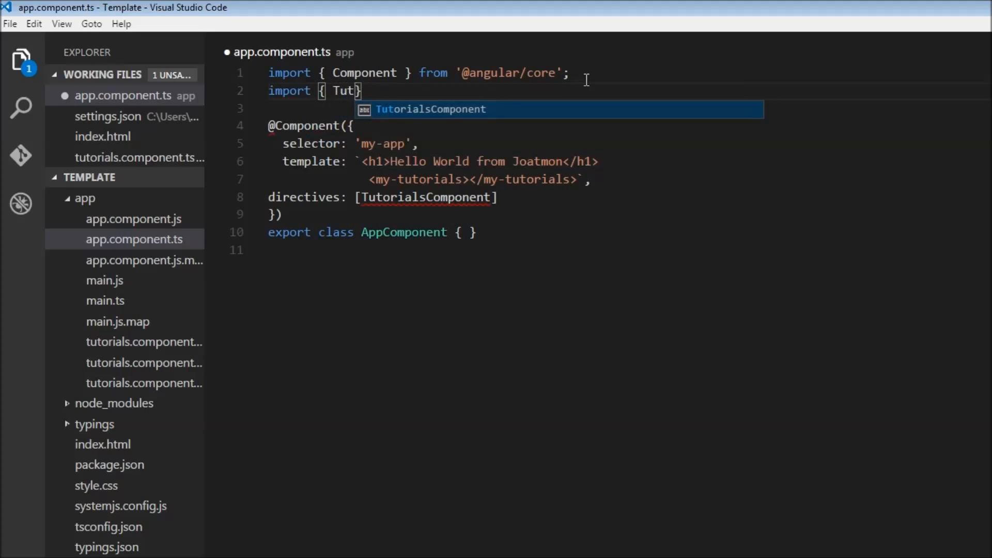
pyautogui.press('Tab')
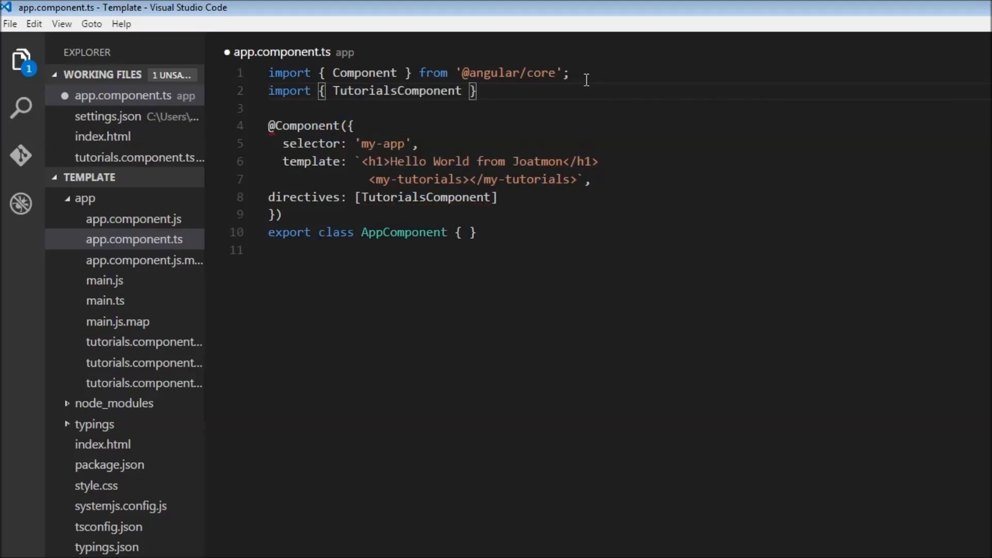
pyautogui.write("from '.")
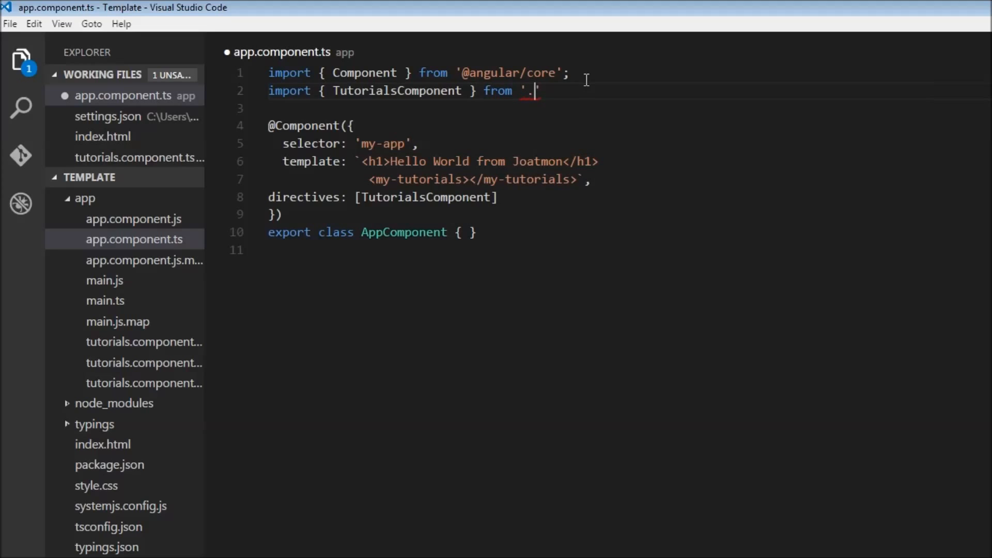
pyautogui.write('/')
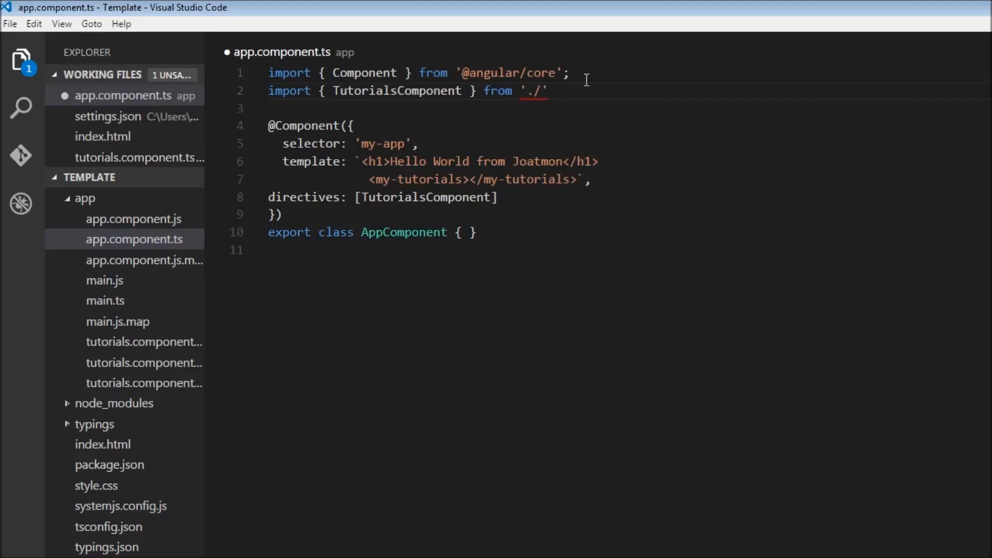
pyautogui.write('tu')
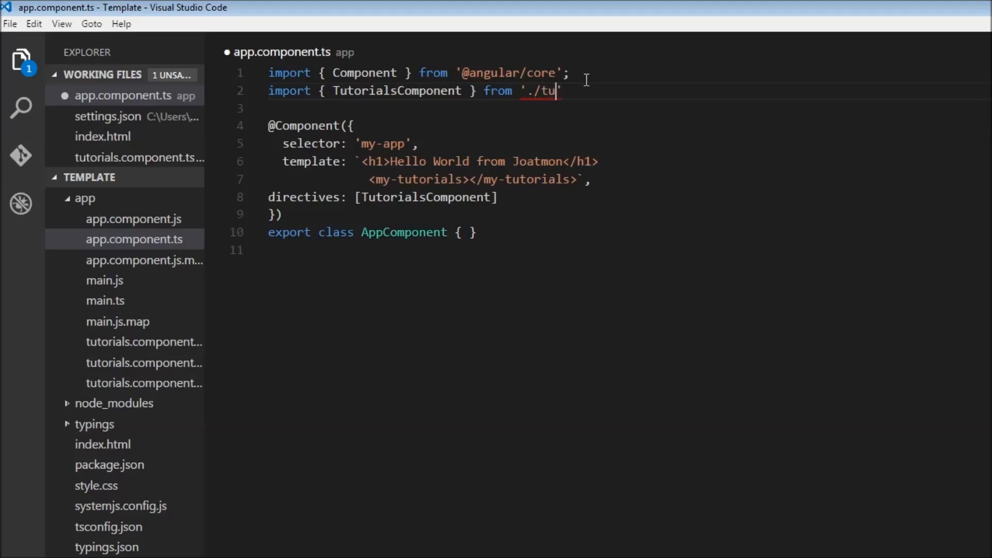
pyautogui.write('torials.compone')
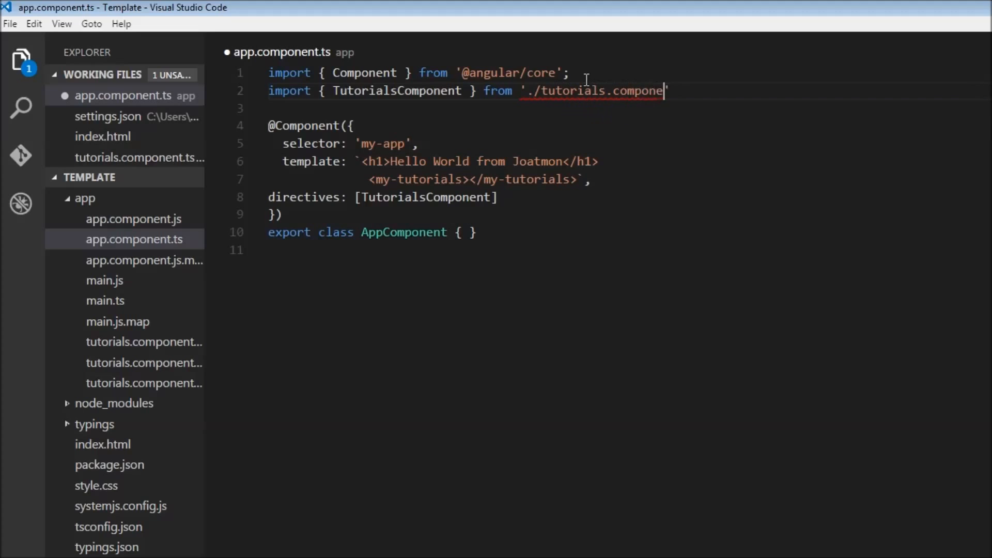
pyautogui.write('nt')
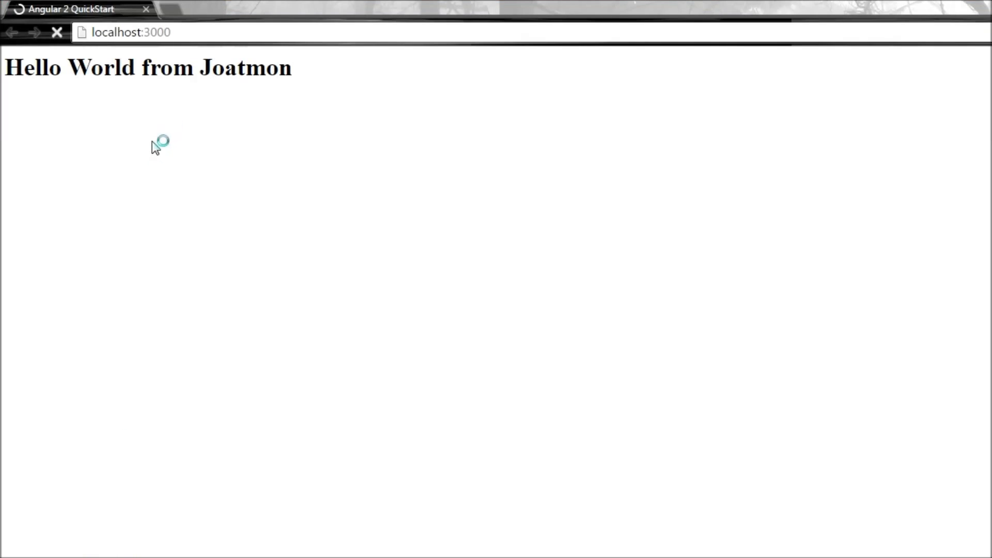
# - Reload localhost:3000 and inspect the page's HTML in the Elements panel
pyautogui.click(56, 32)
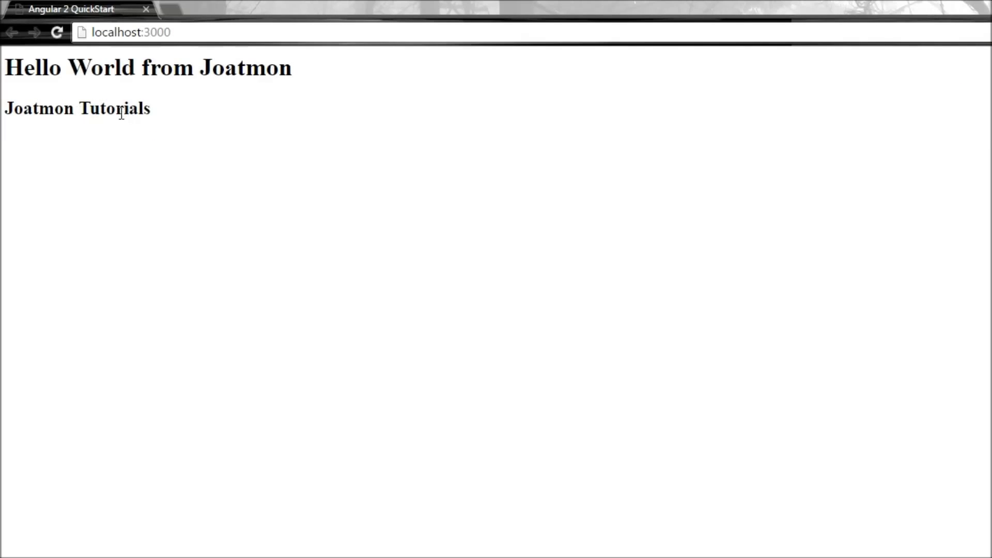
pyautogui.rightClick(120, 113)
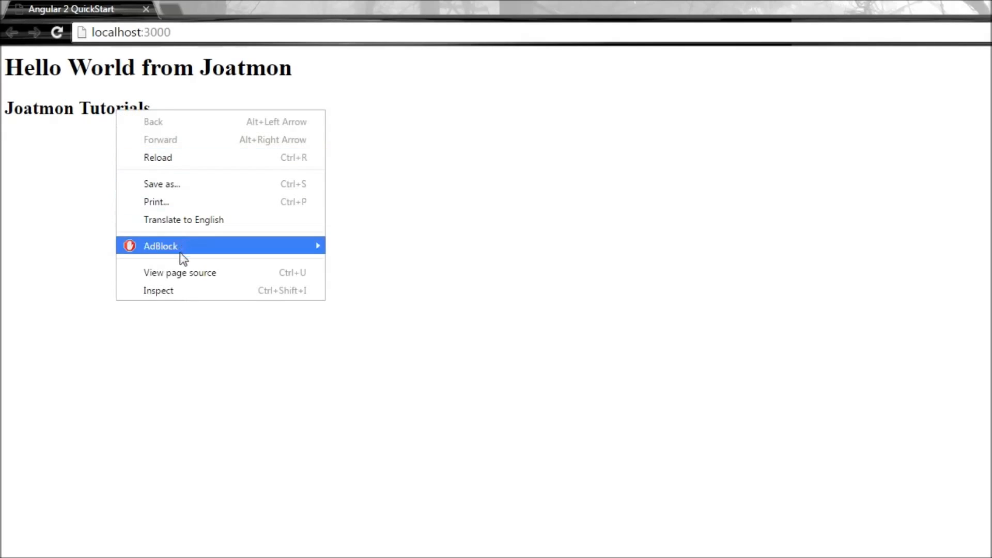
pyautogui.click(182, 293)
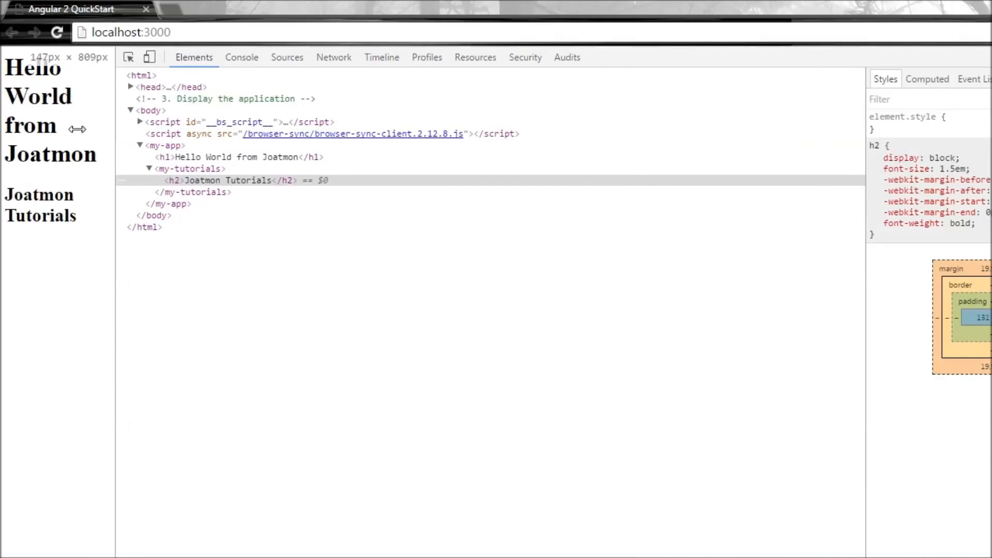
# - Collapse and re-expand my-app and my-tutorials to reveal the Joatmon Tutorials h2
pyautogui.click(148, 168)
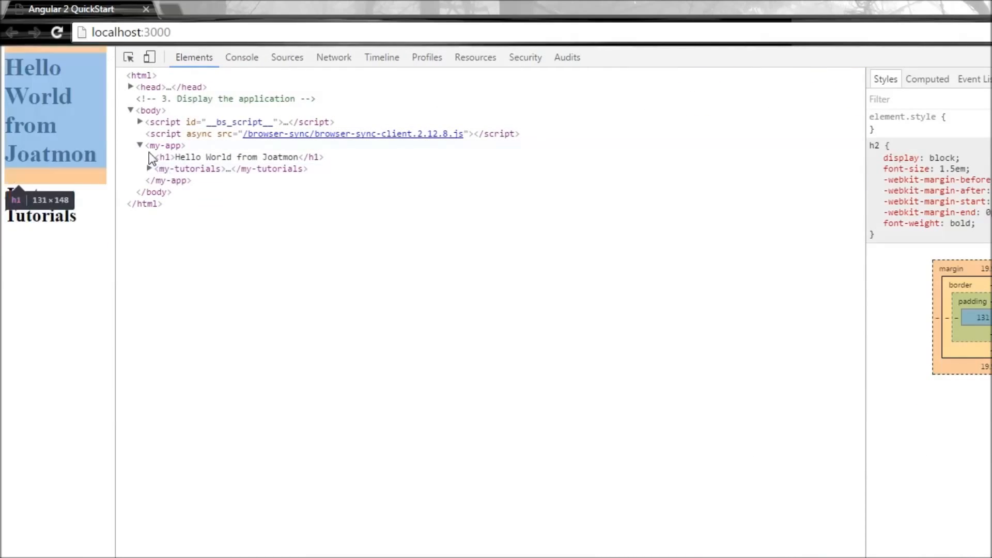
pyautogui.click(131, 111)
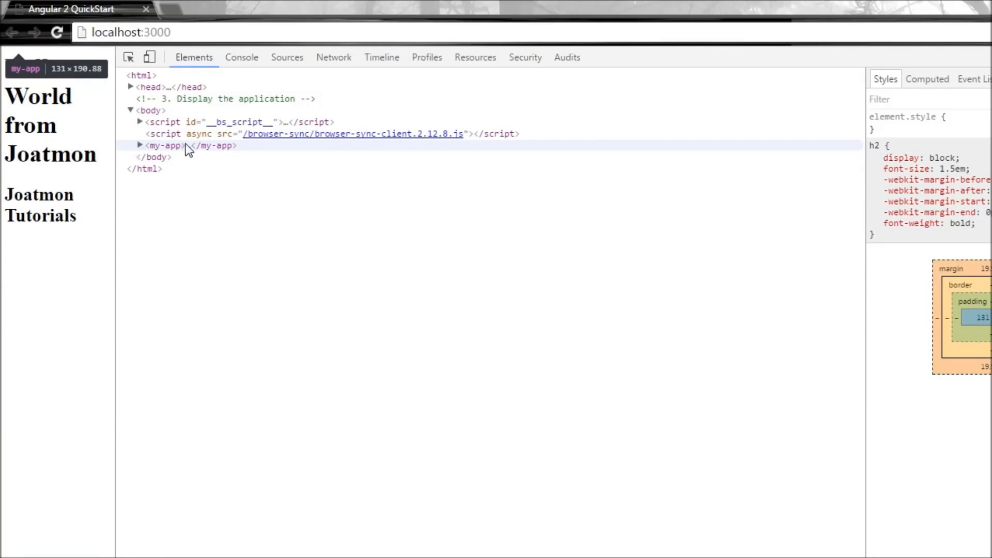
pyautogui.click(139, 145)
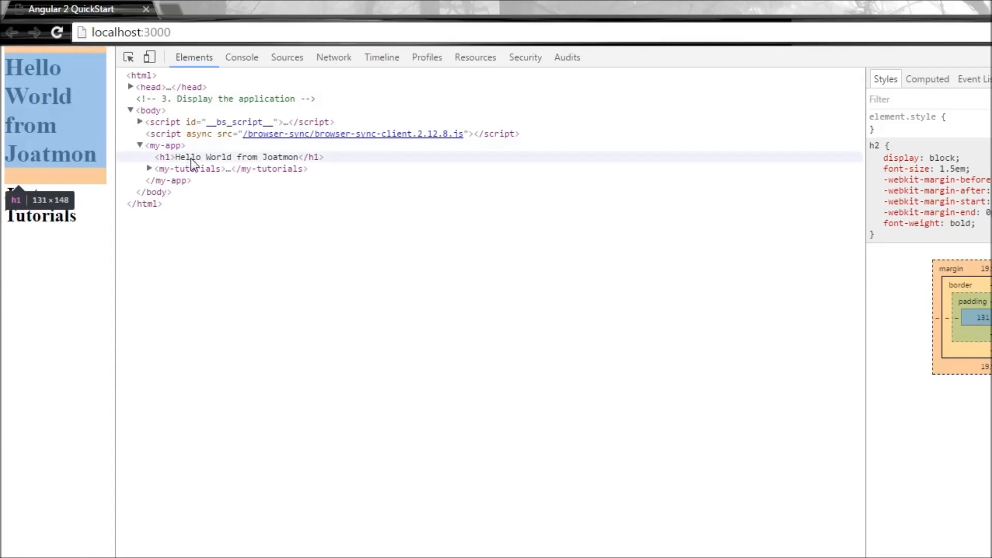
pyautogui.moveTo(263, 165)
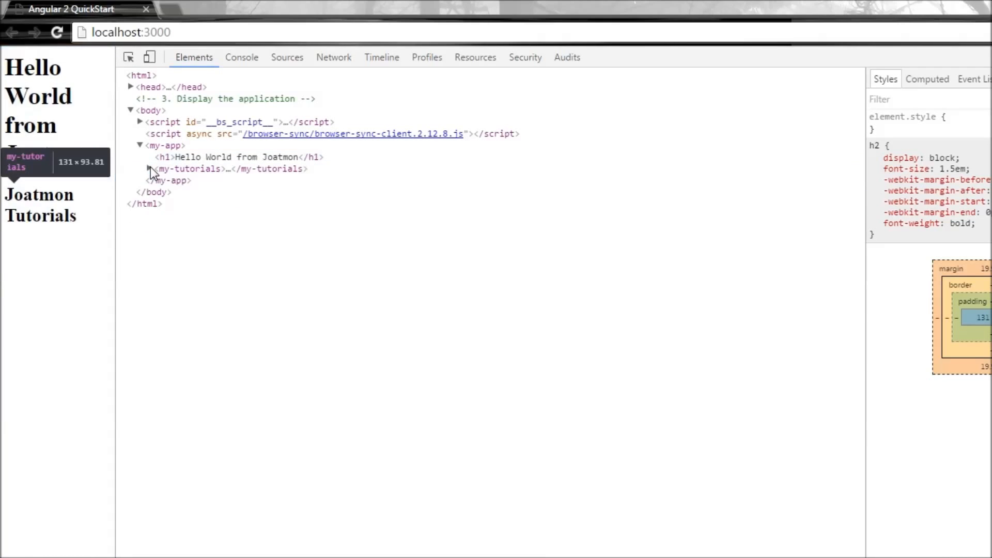
pyautogui.click(140, 168)
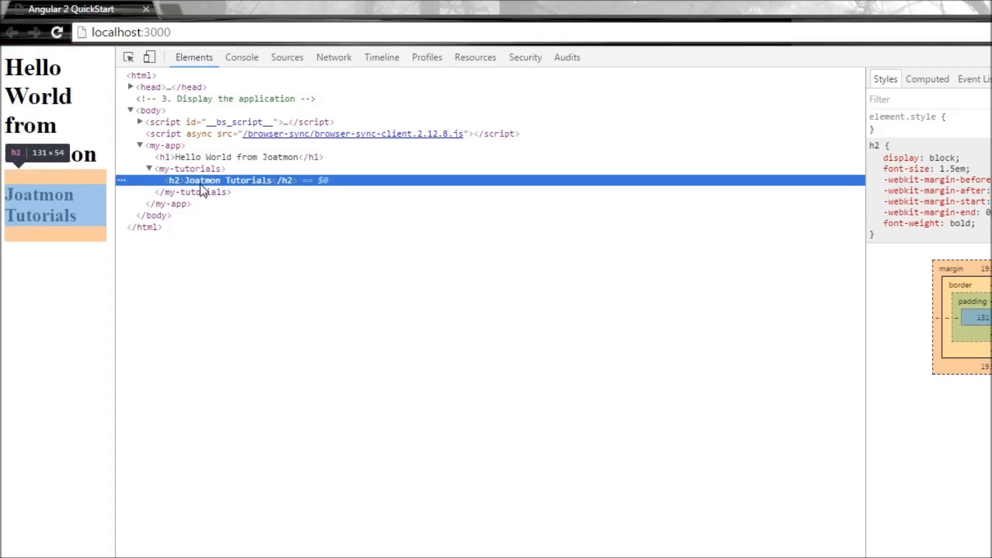
pyautogui.moveTo(246, 190)
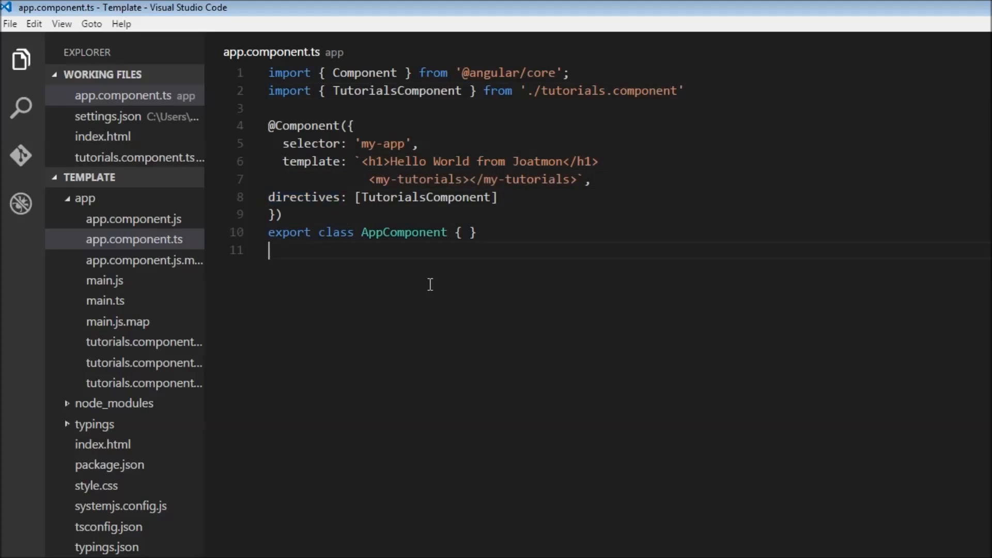
# - Select the word directives in the app.component.ts decorator listing TutorialsComponent
pyautogui.doubleClick(303, 196)
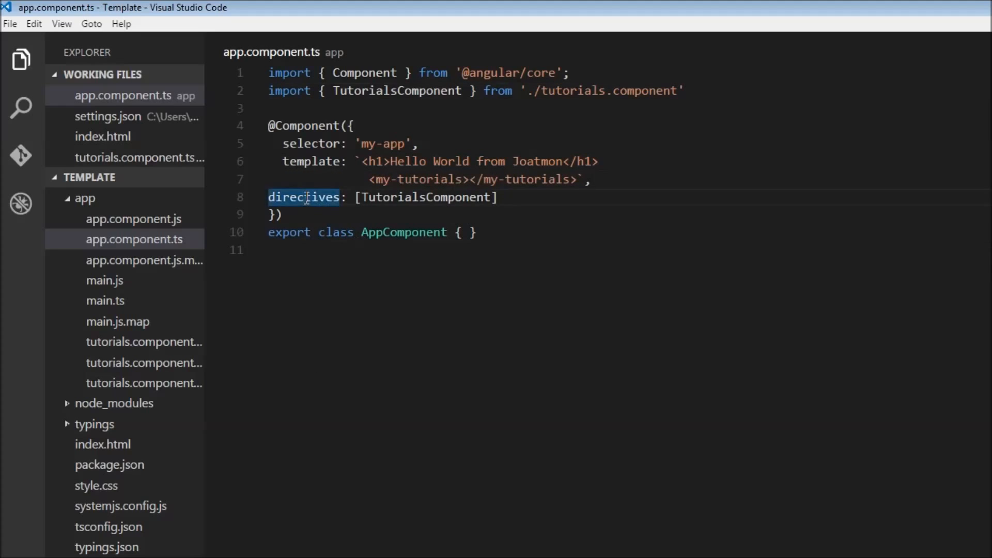